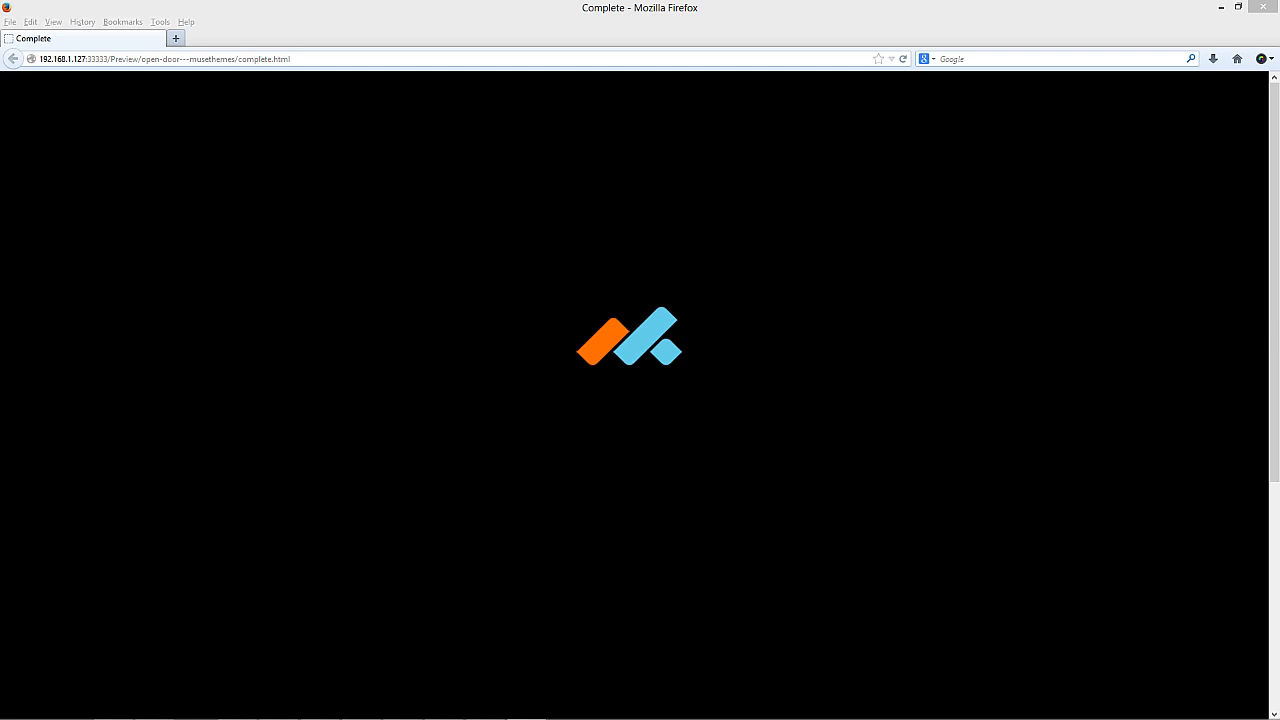
{"action": "mouse_move", "coordinate": [425, 290]}
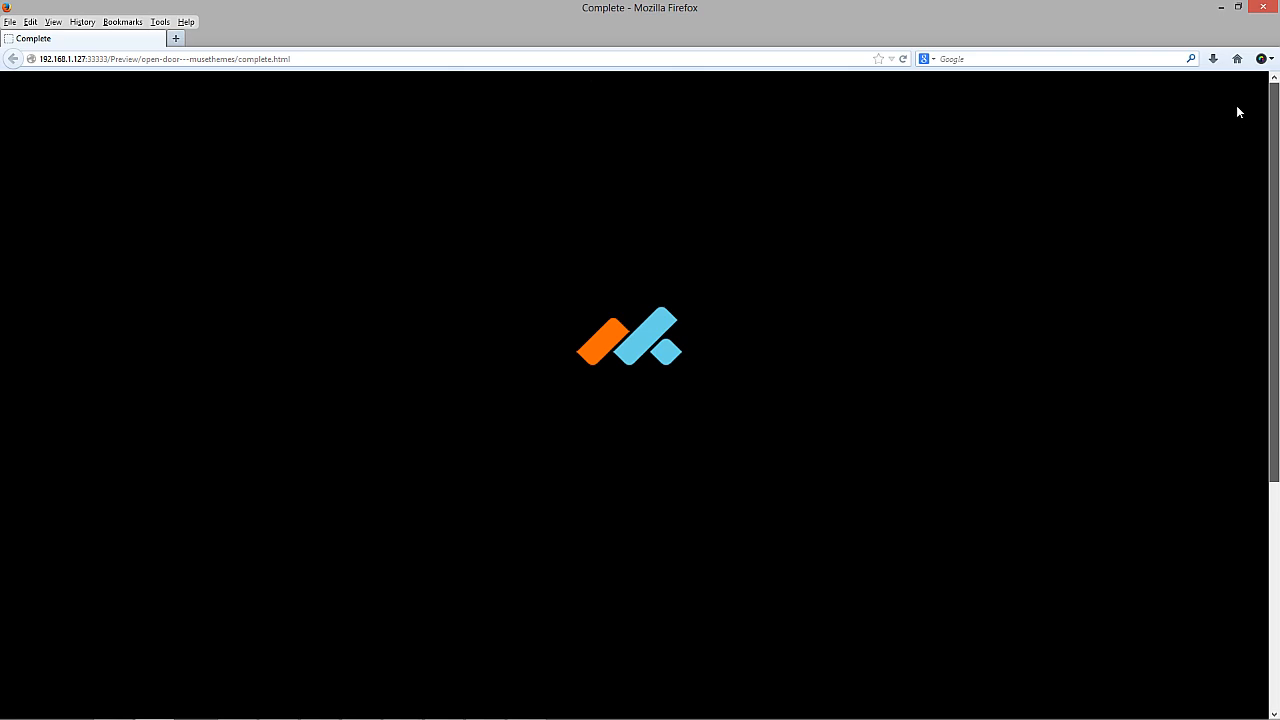
{"action": "mouse_move", "coordinate": [968, 347]}
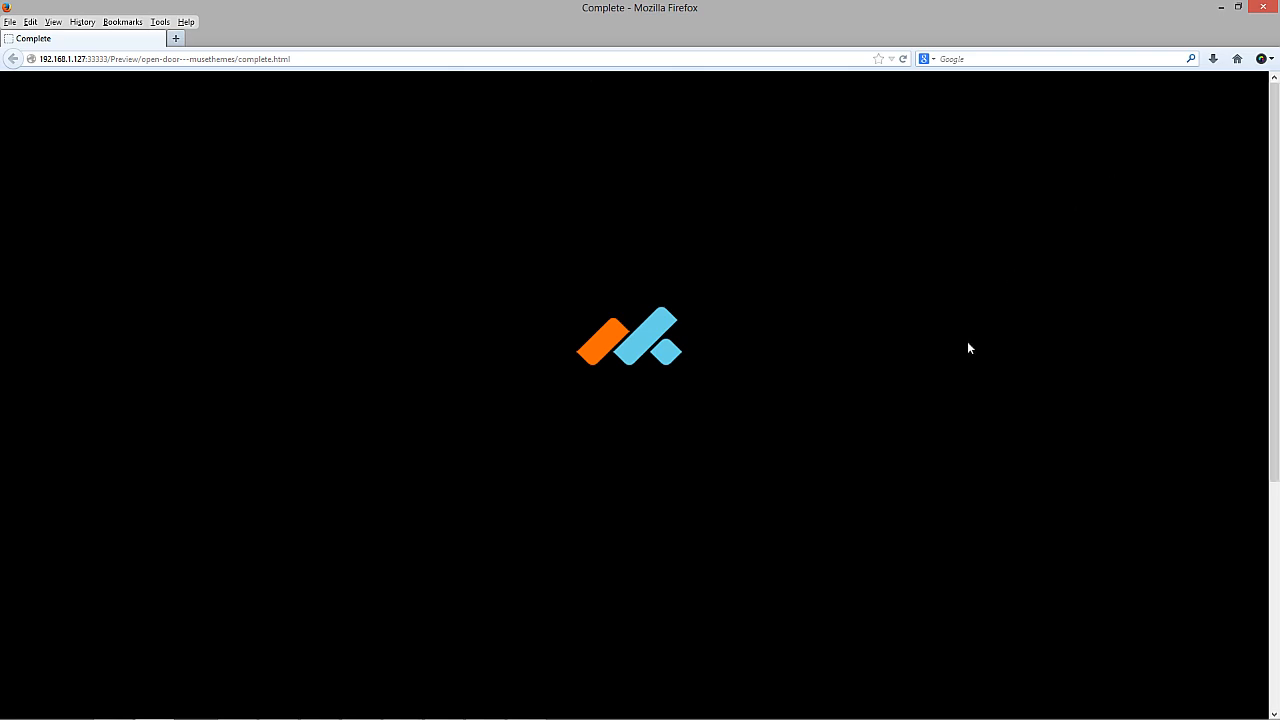
{"action": "mouse_move", "coordinate": [752, 432]}
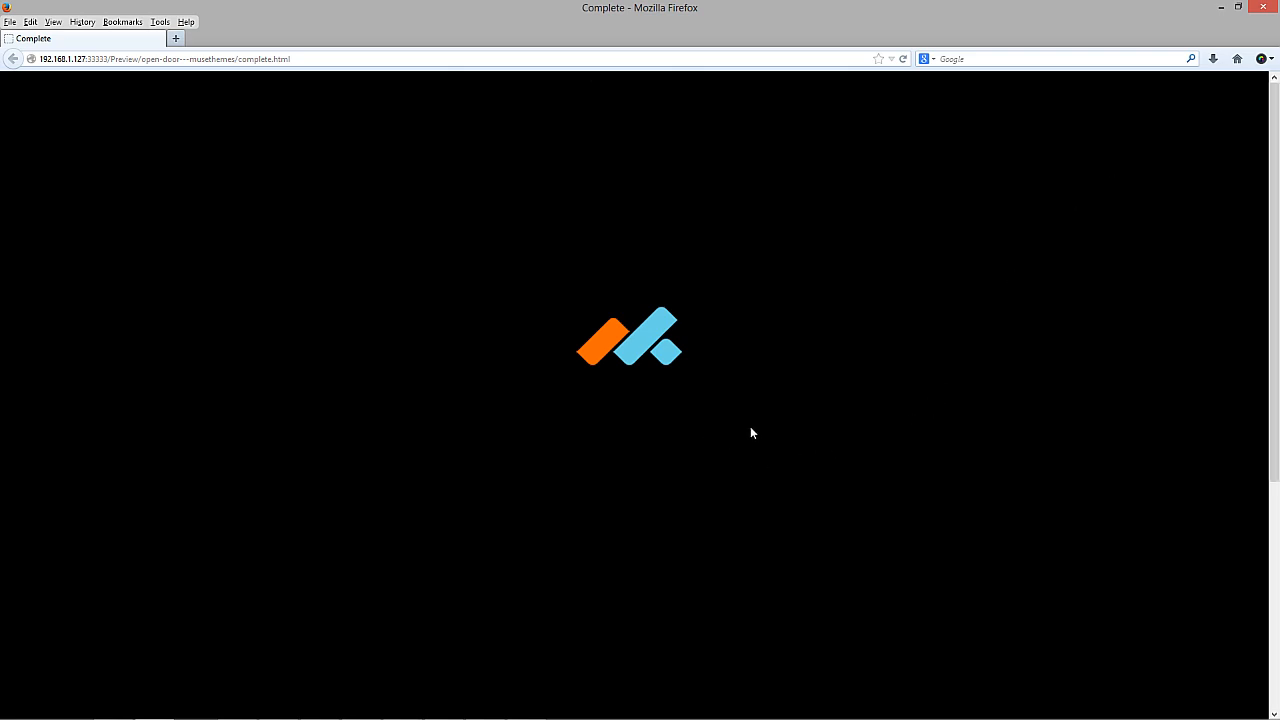
{"action": "mouse_move", "coordinate": [1117, 190]}
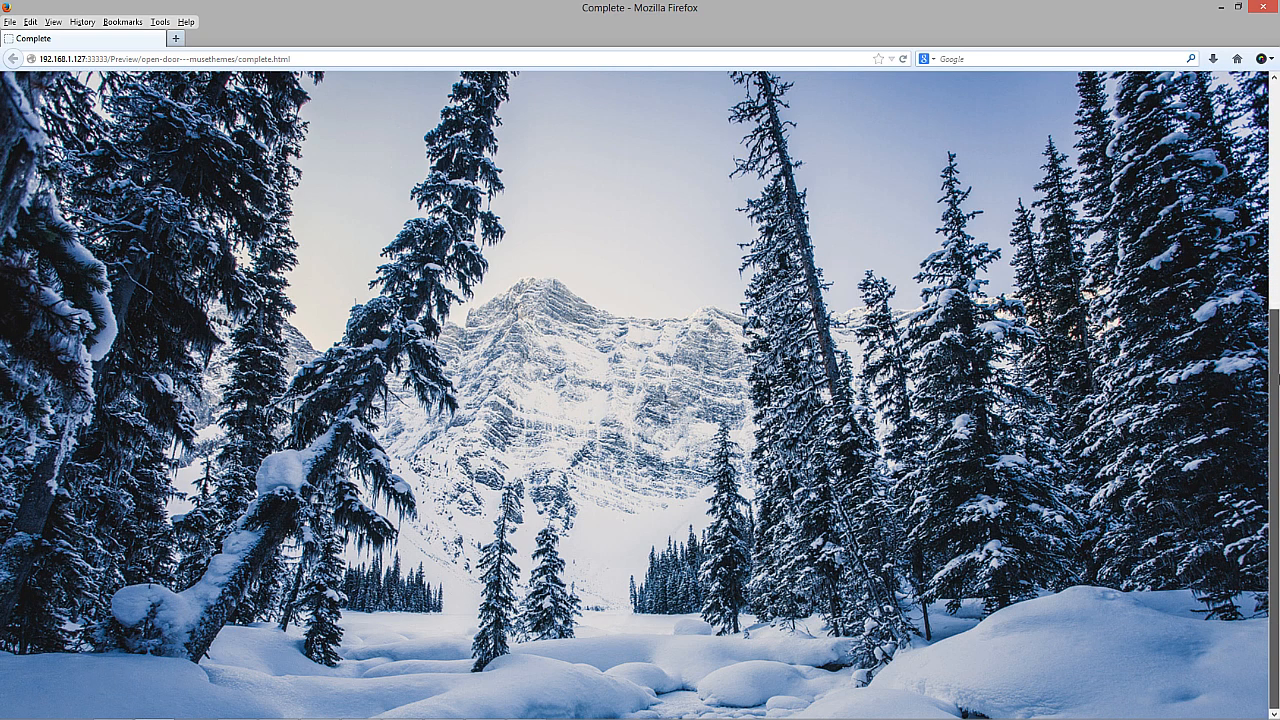
- Return to the blank Home page design and drag the Top of Page marker up to 0
{"action": "scroll", "scroll_direction": "down", "scroll_amount": 3}
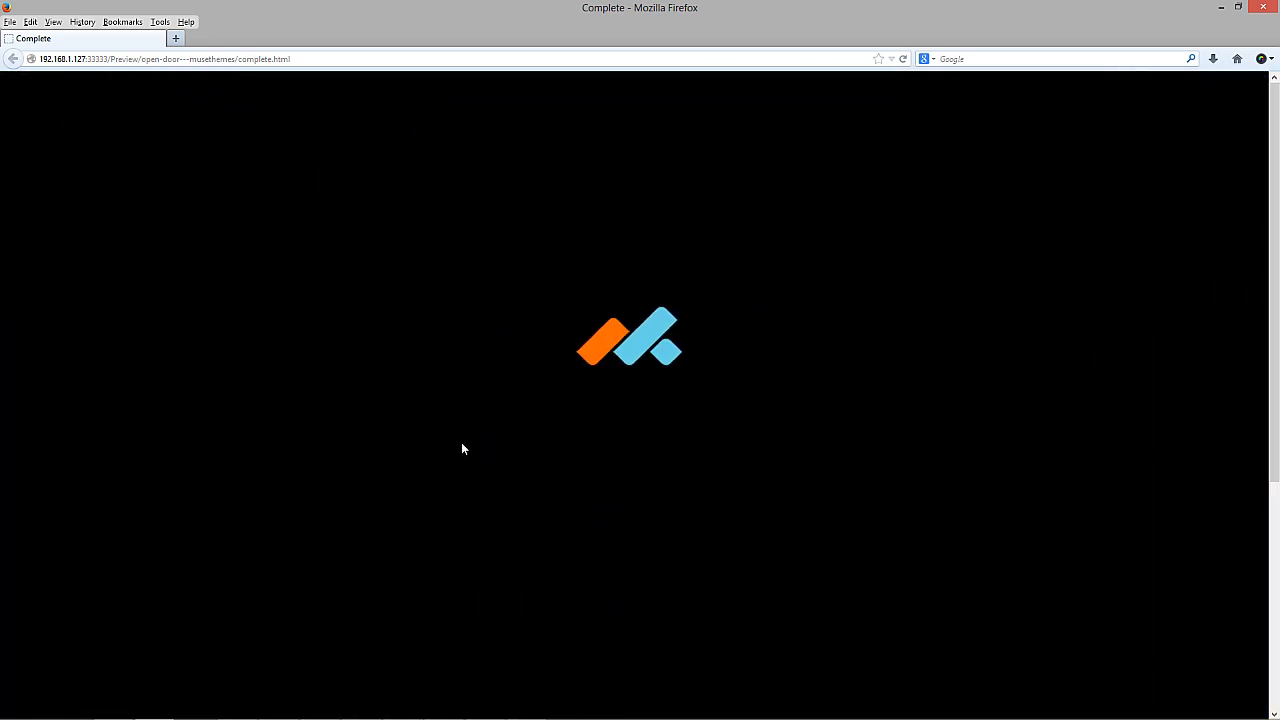
{"action": "left_click", "coordinate": [443, 706]}
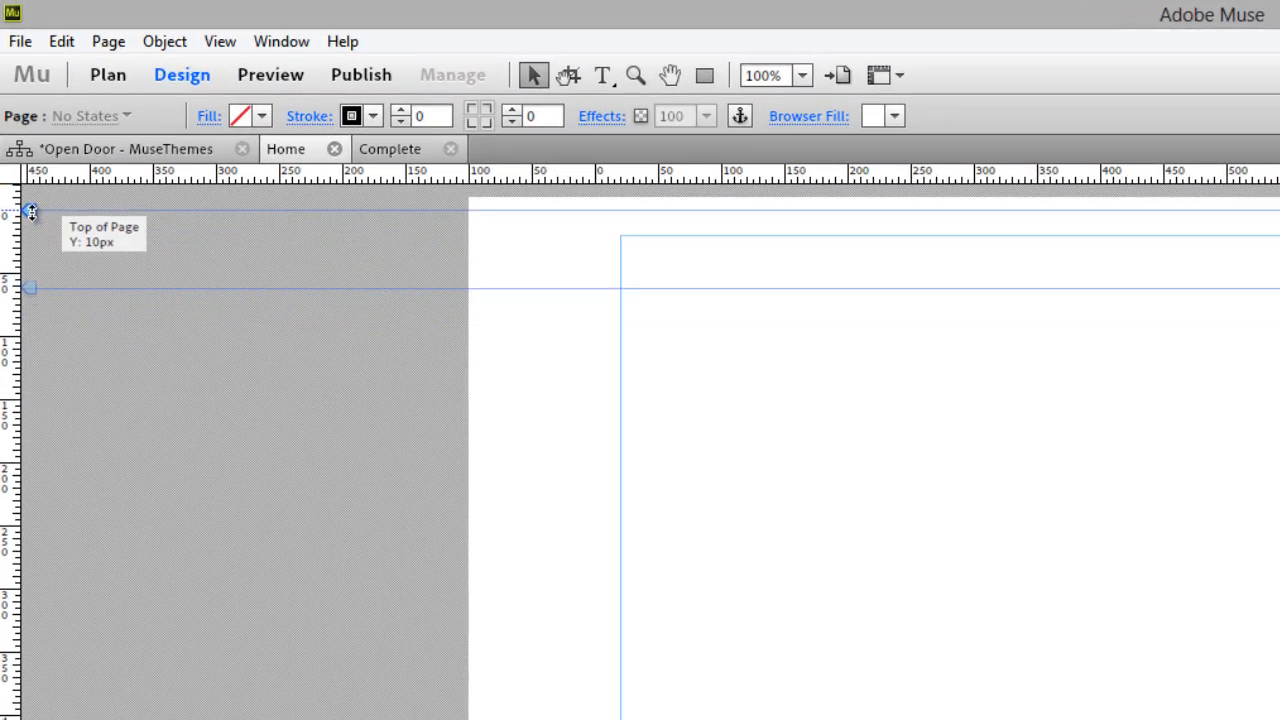
{"action": "left_click_drag", "start_coordinate": [30, 210], "coordinate": [30, 197]}
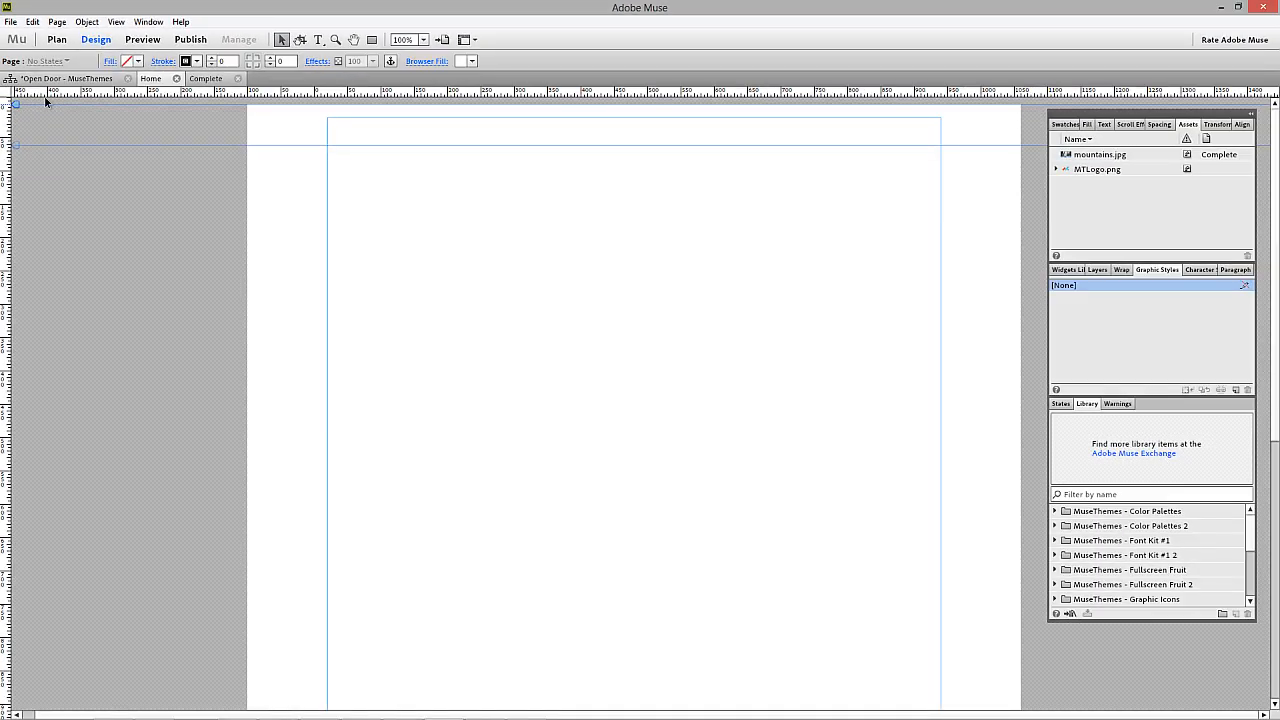
{"action": "mouse_move", "coordinate": [470, 214]}
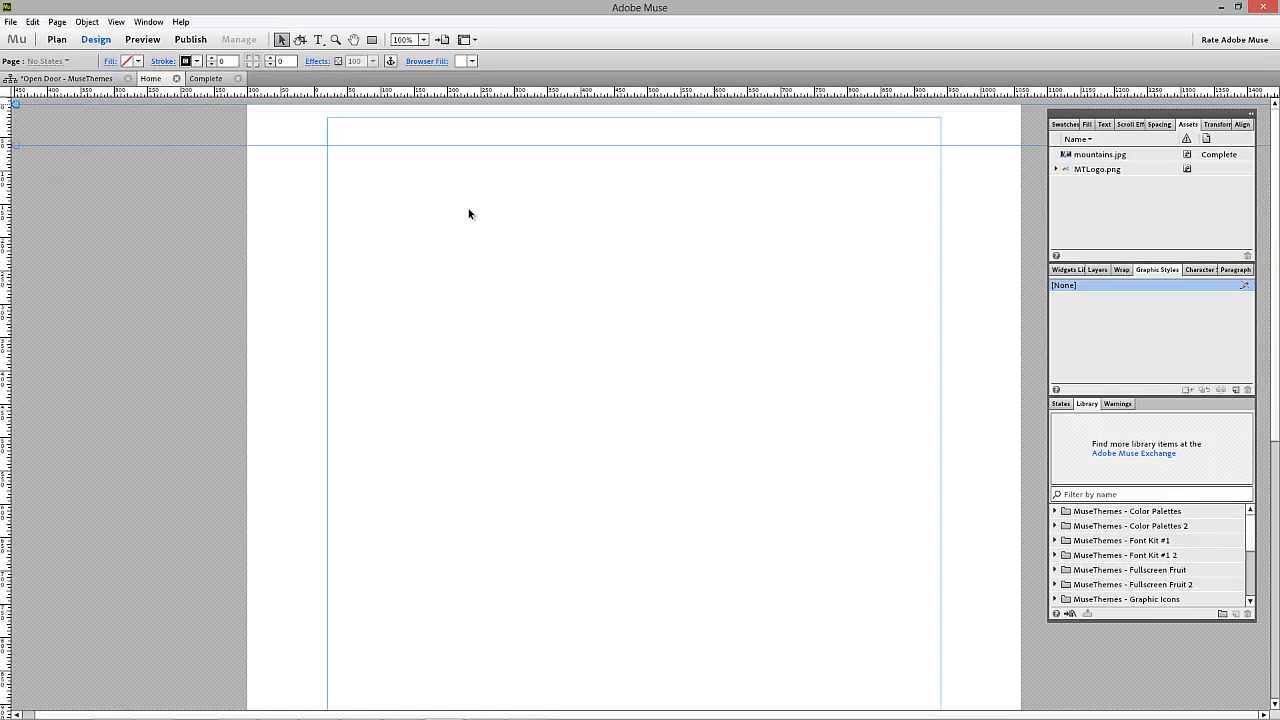
{"action": "mouse_move", "coordinate": [363, 175]}
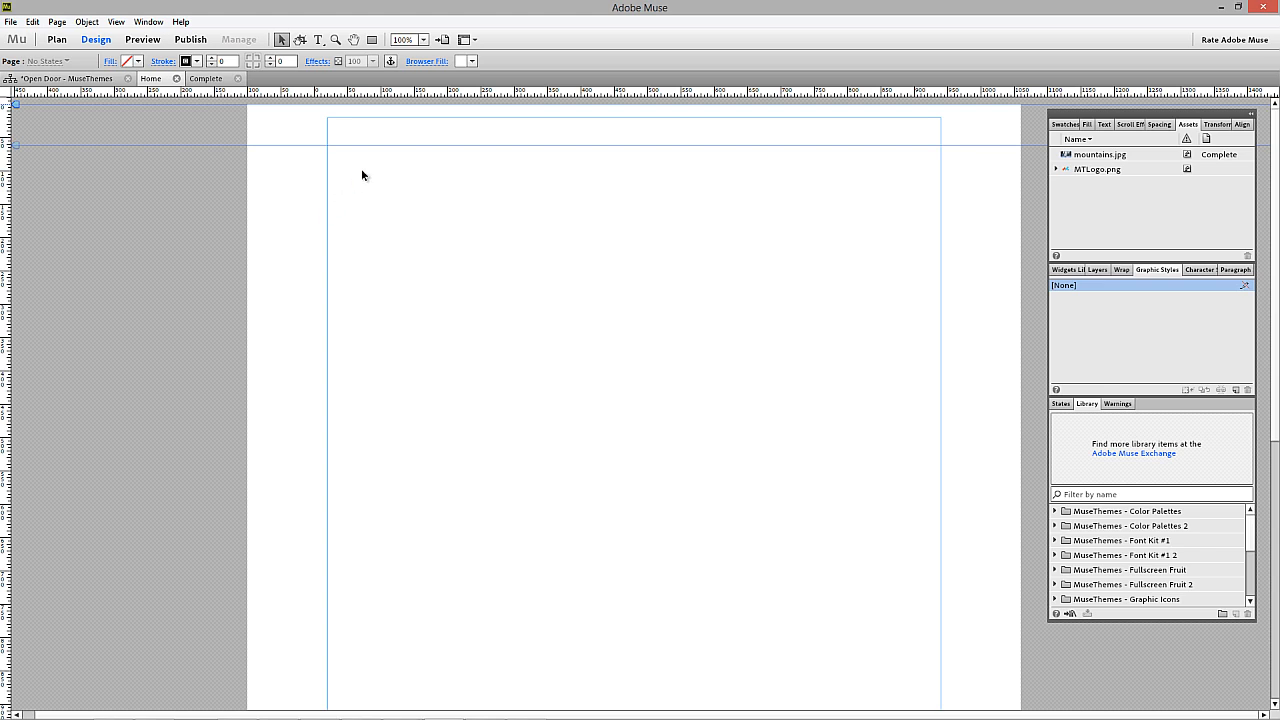
{"action": "mouse_move", "coordinate": [427, 61]}
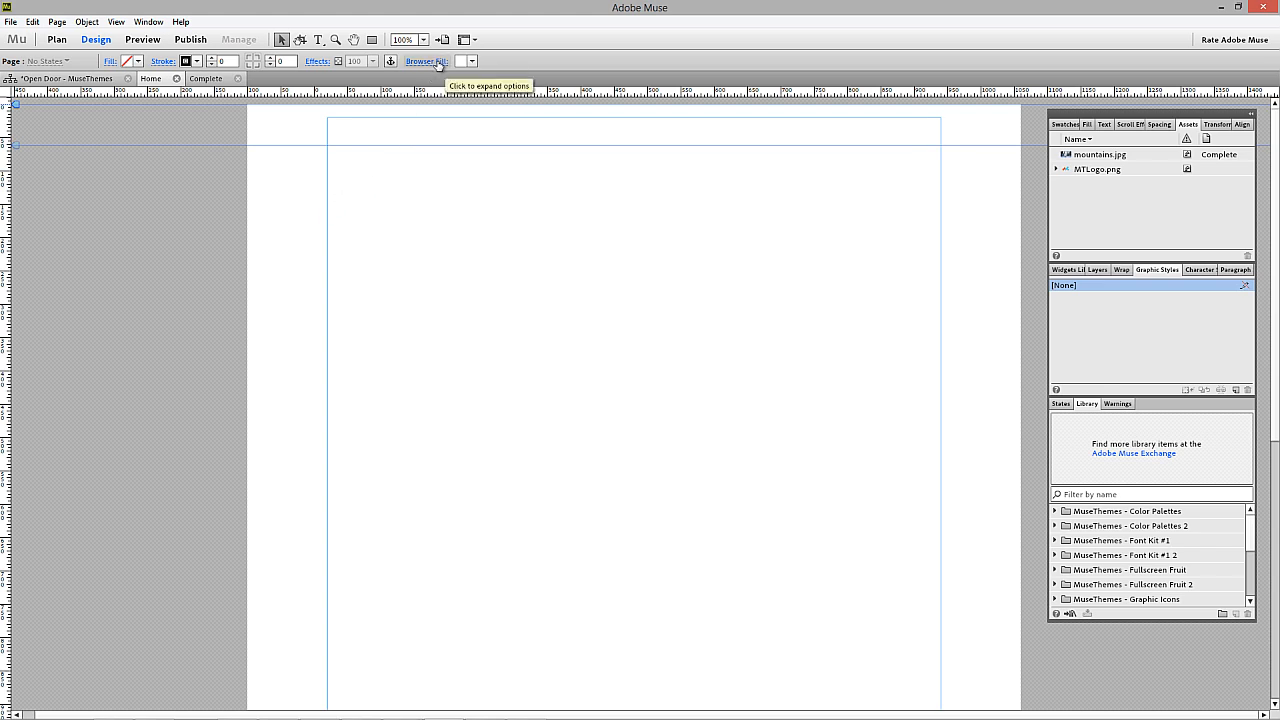
- Set mountains.jpg as the browser fill, Scale To Fill, centred, with scroll Motion enabled
{"action": "left_click", "coordinate": [427, 61]}
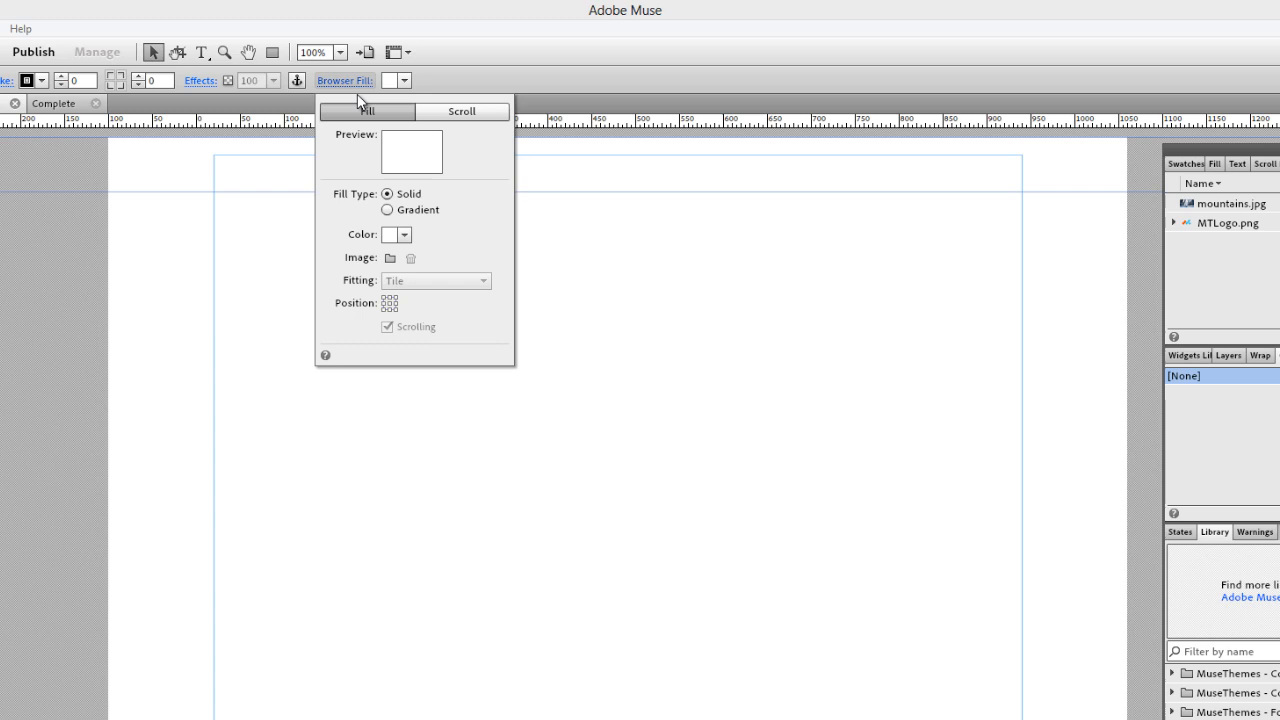
{"action": "left_click", "coordinate": [390, 258]}
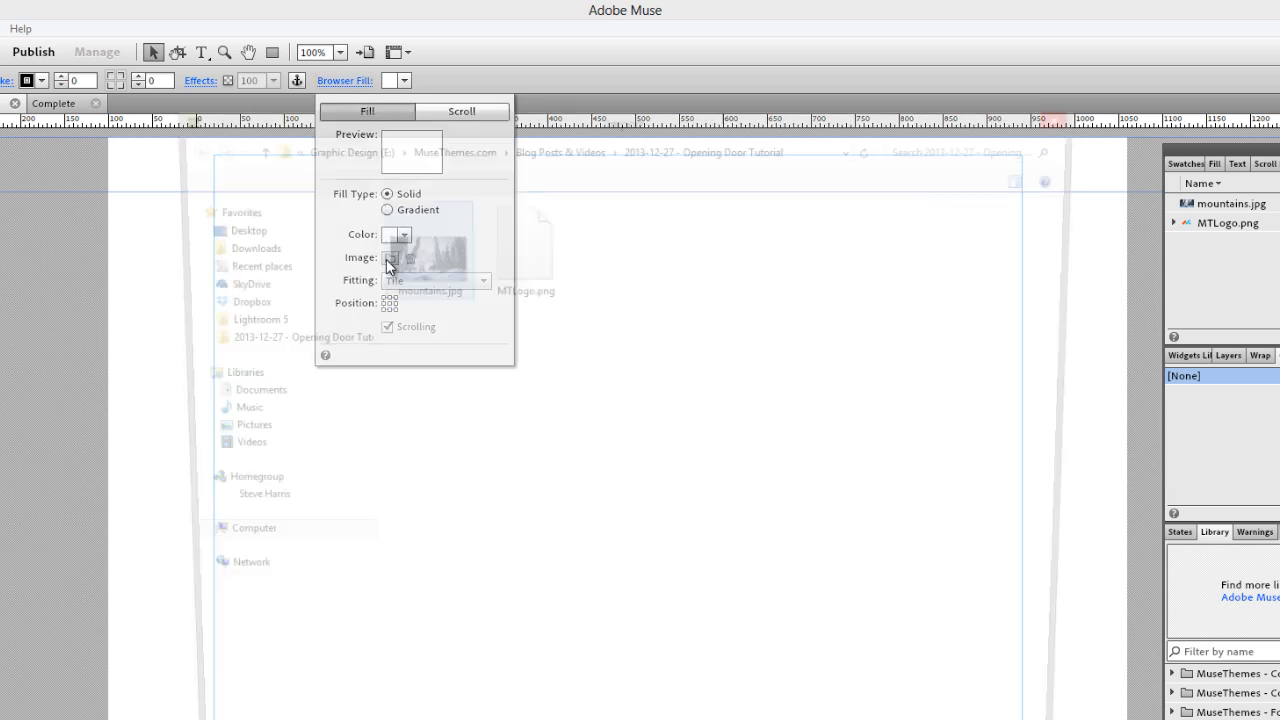
{"action": "left_click", "coordinate": [390, 258]}
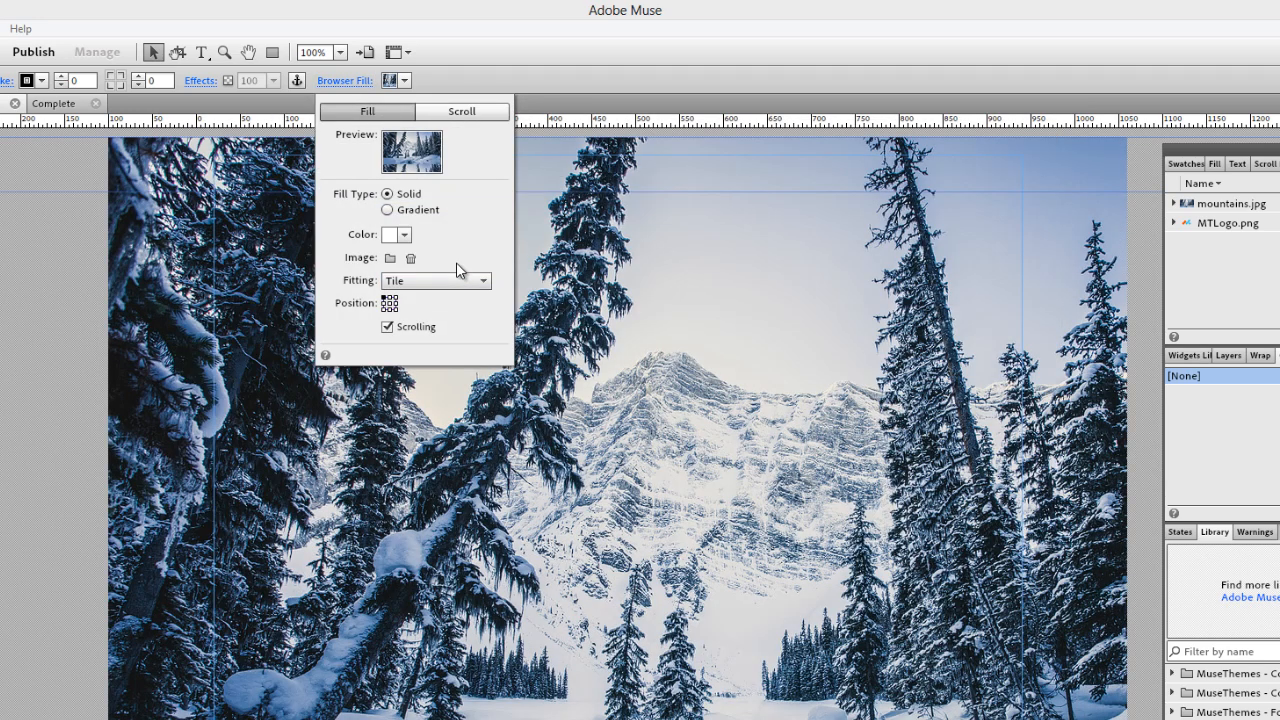
{"action": "mouse_move", "coordinate": [455, 288]}
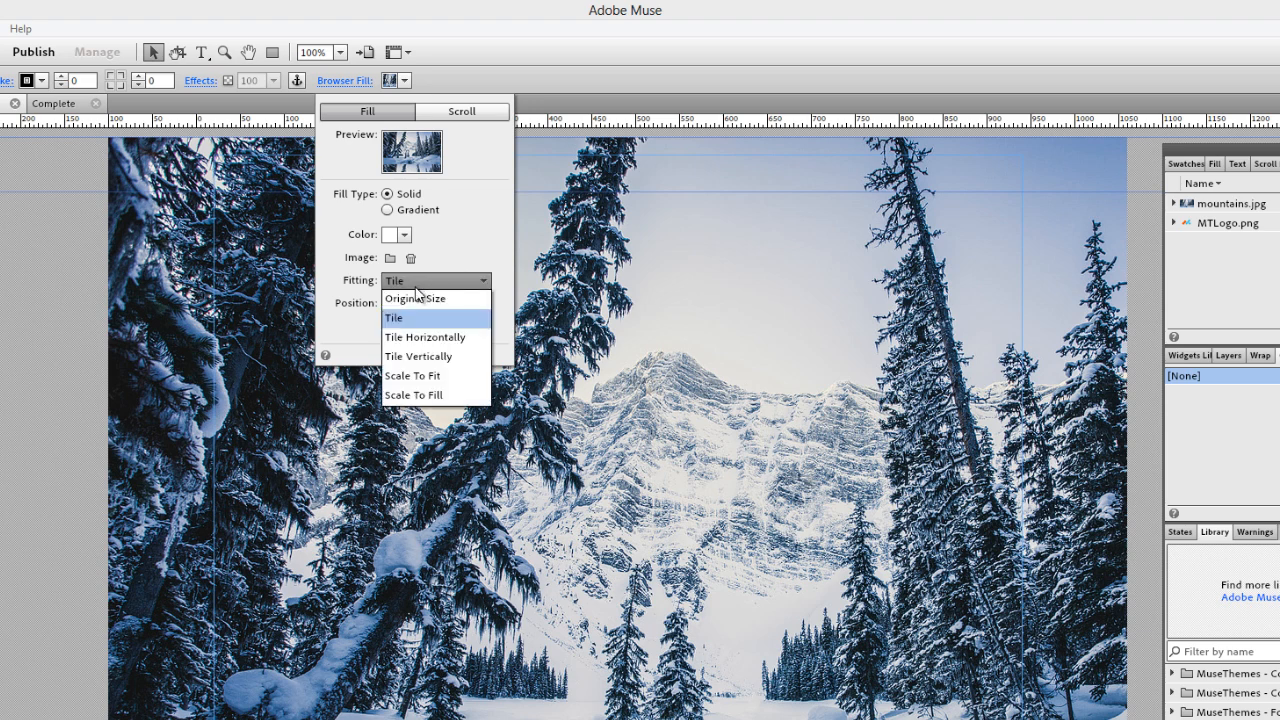
{"action": "left_click", "coordinate": [411, 394]}
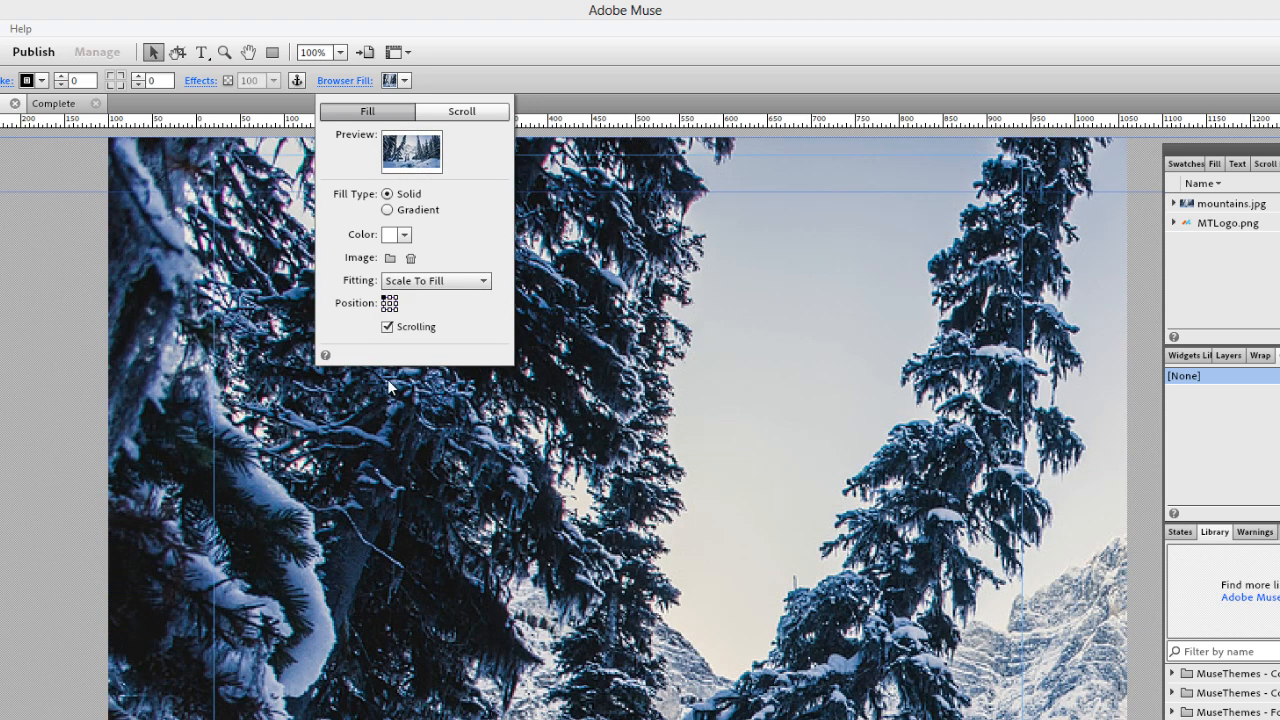
{"action": "left_click", "coordinate": [389, 303]}
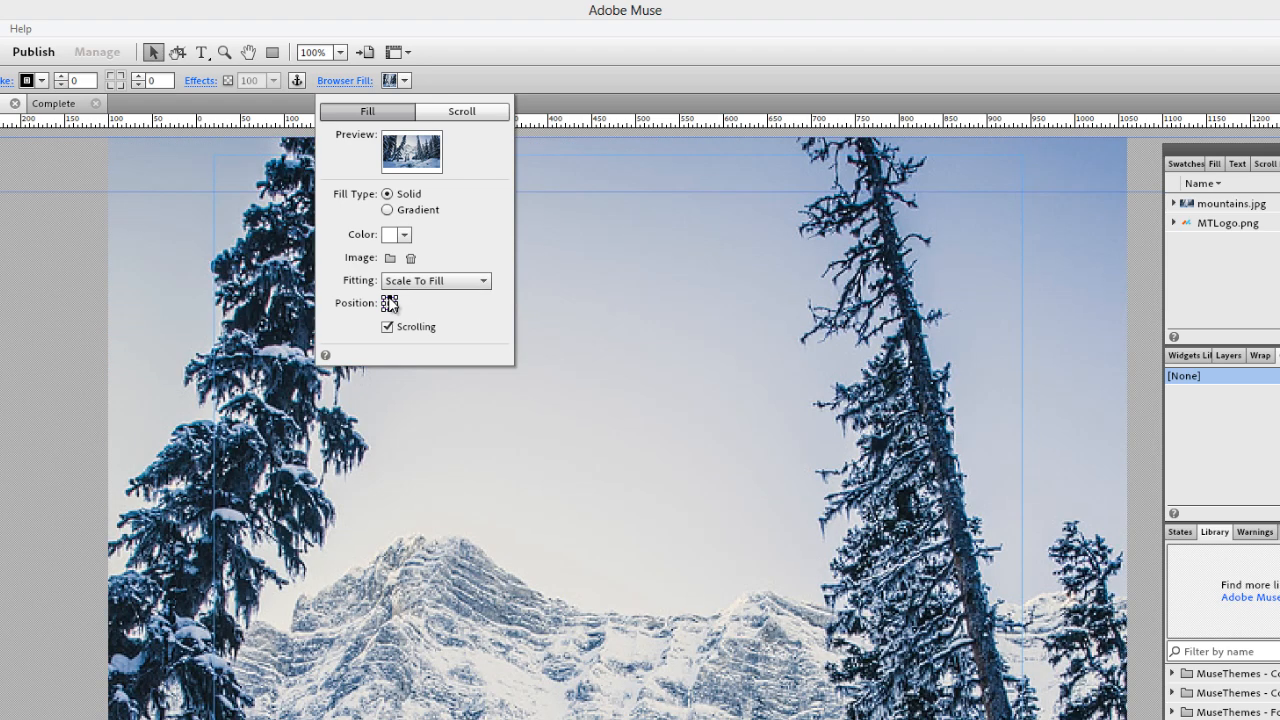
{"action": "mouse_move", "coordinate": [391, 303]}
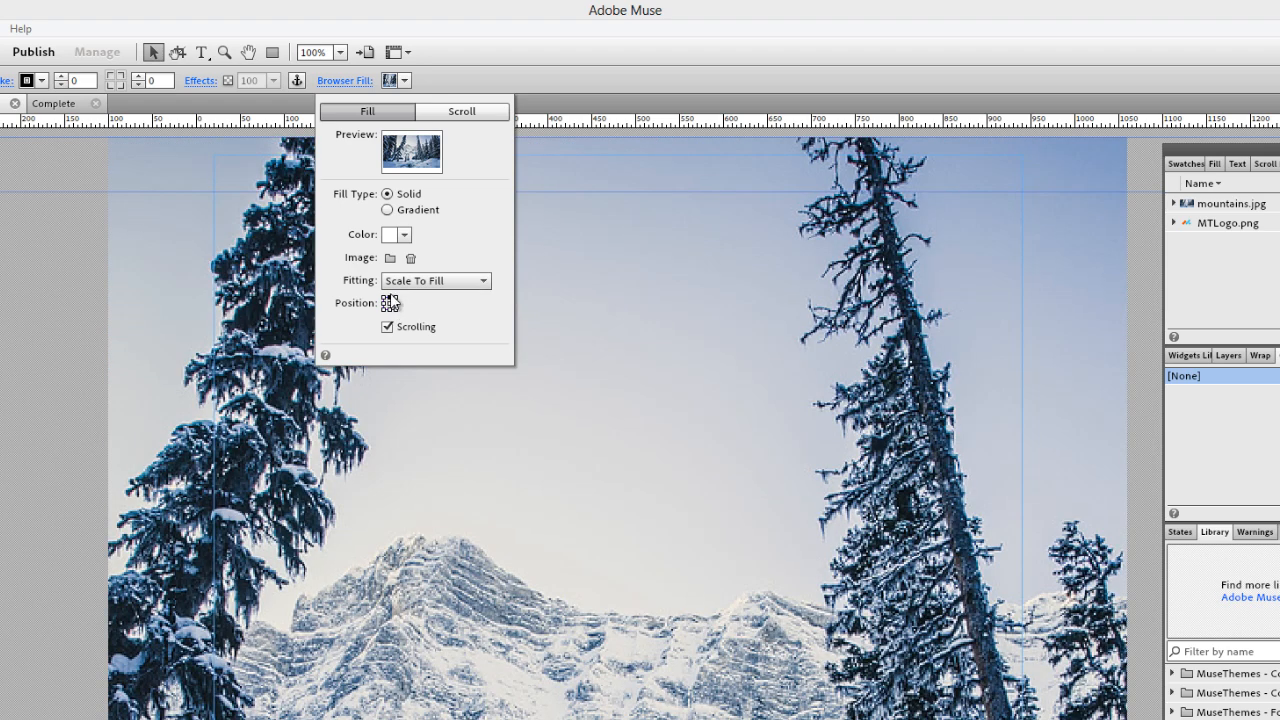
{"action": "mouse_move", "coordinate": [515, 152]}
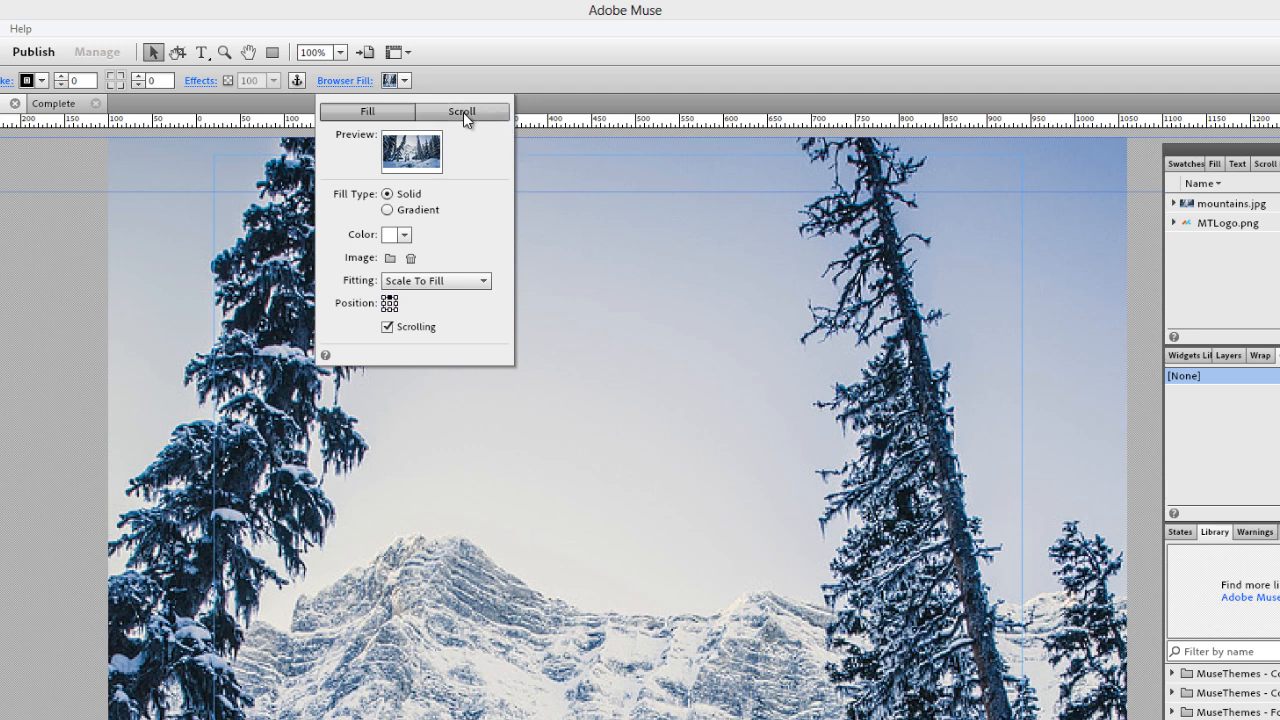
{"action": "left_click", "coordinate": [462, 111]}
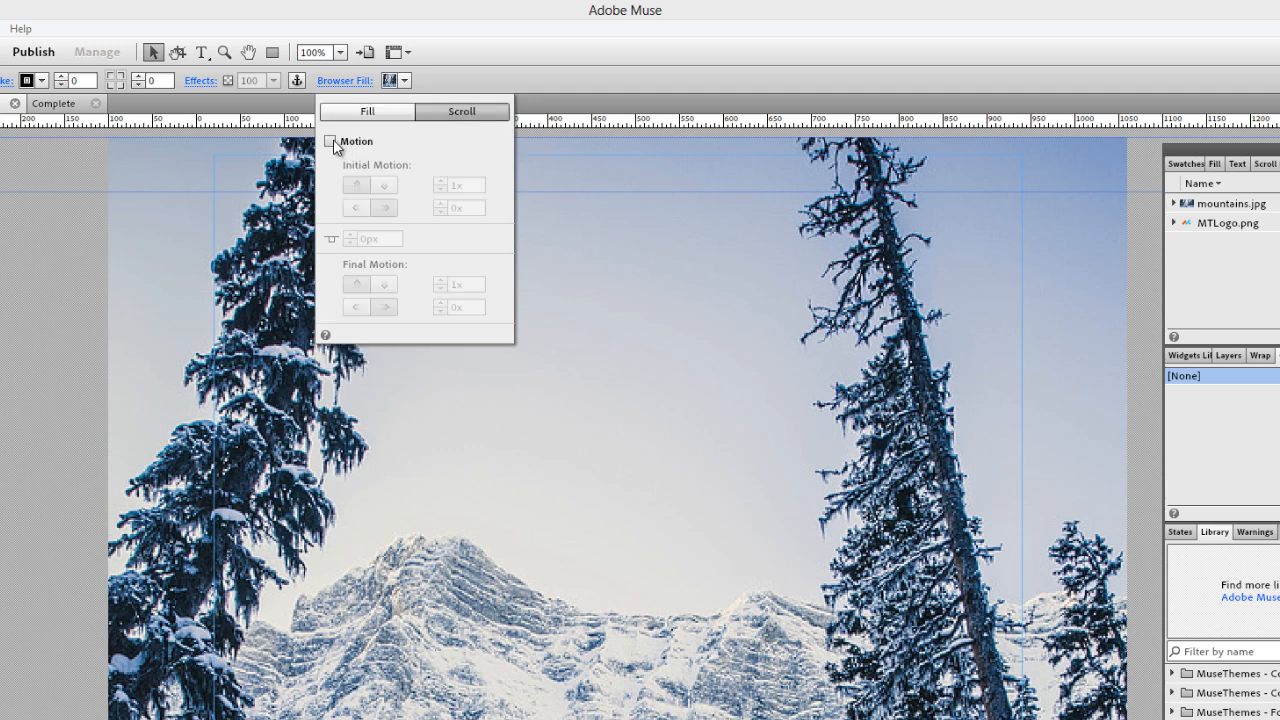
{"action": "left_click", "coordinate": [331, 141]}
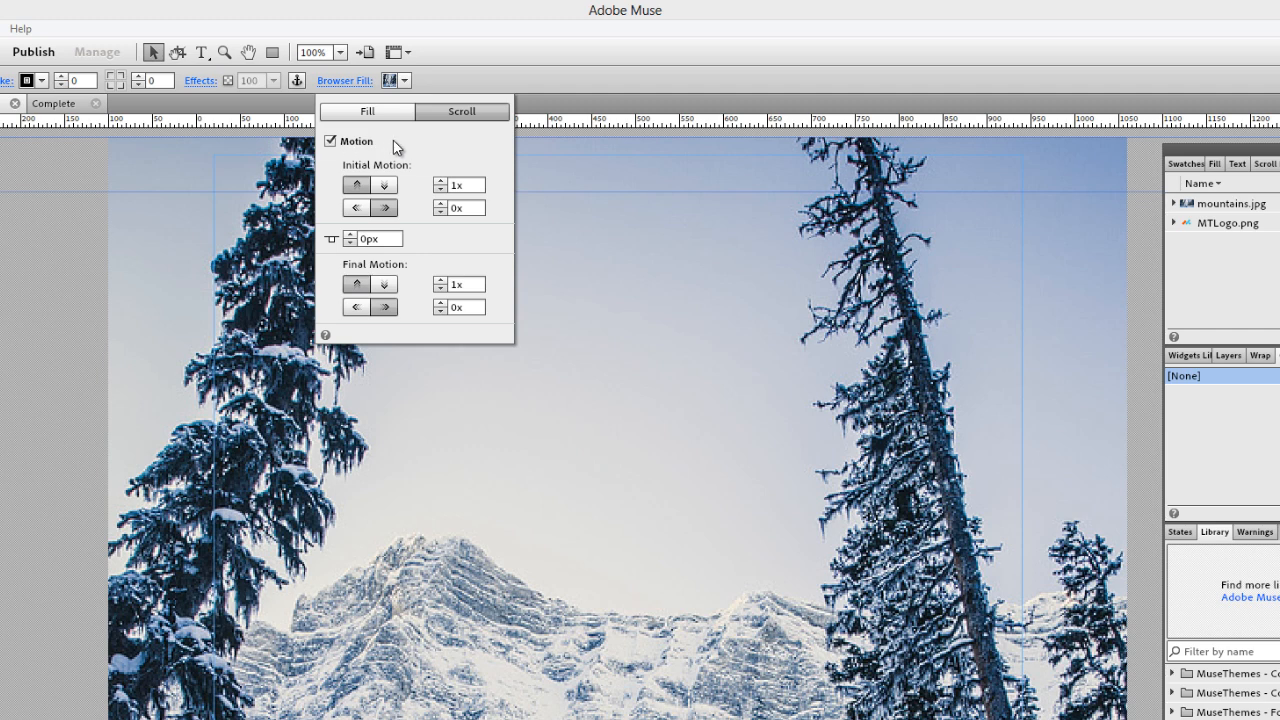
{"action": "mouse_move", "coordinate": [397, 152]}
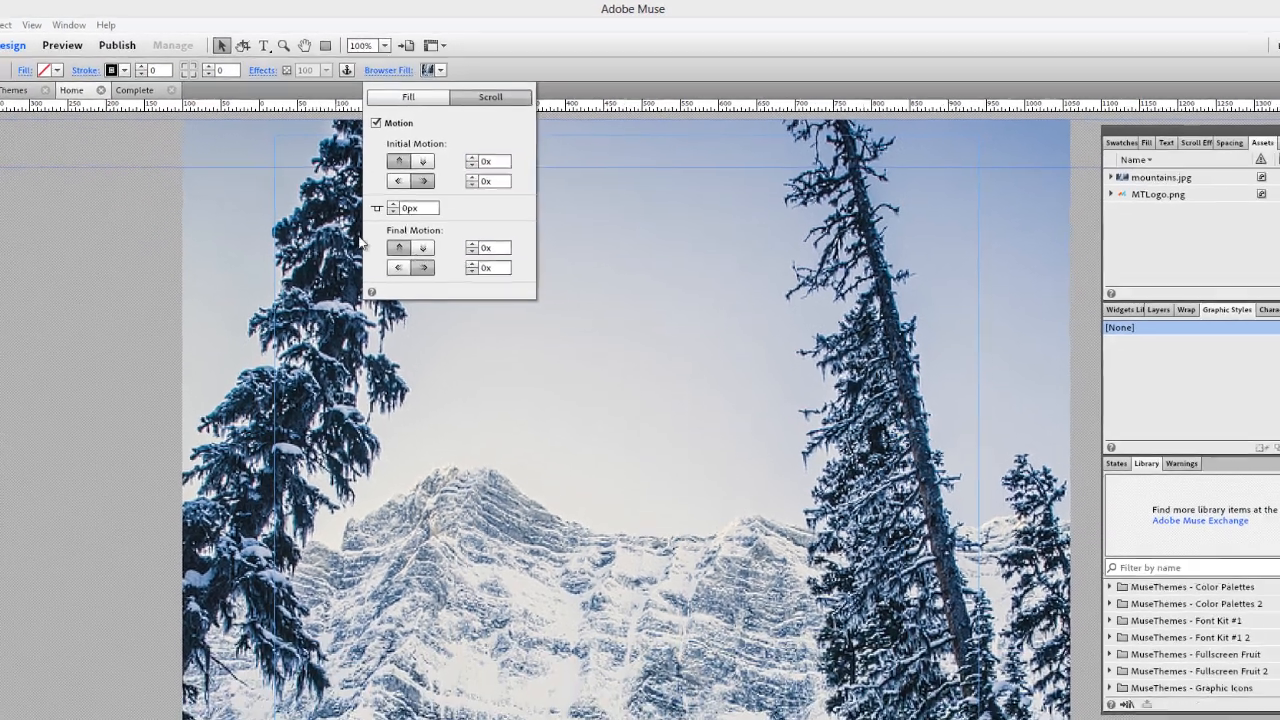
- Preview the mountain-background page in Firefox, then switch back to Adobe Muse
{"action": "left_click", "coordinate": [11, 21]}
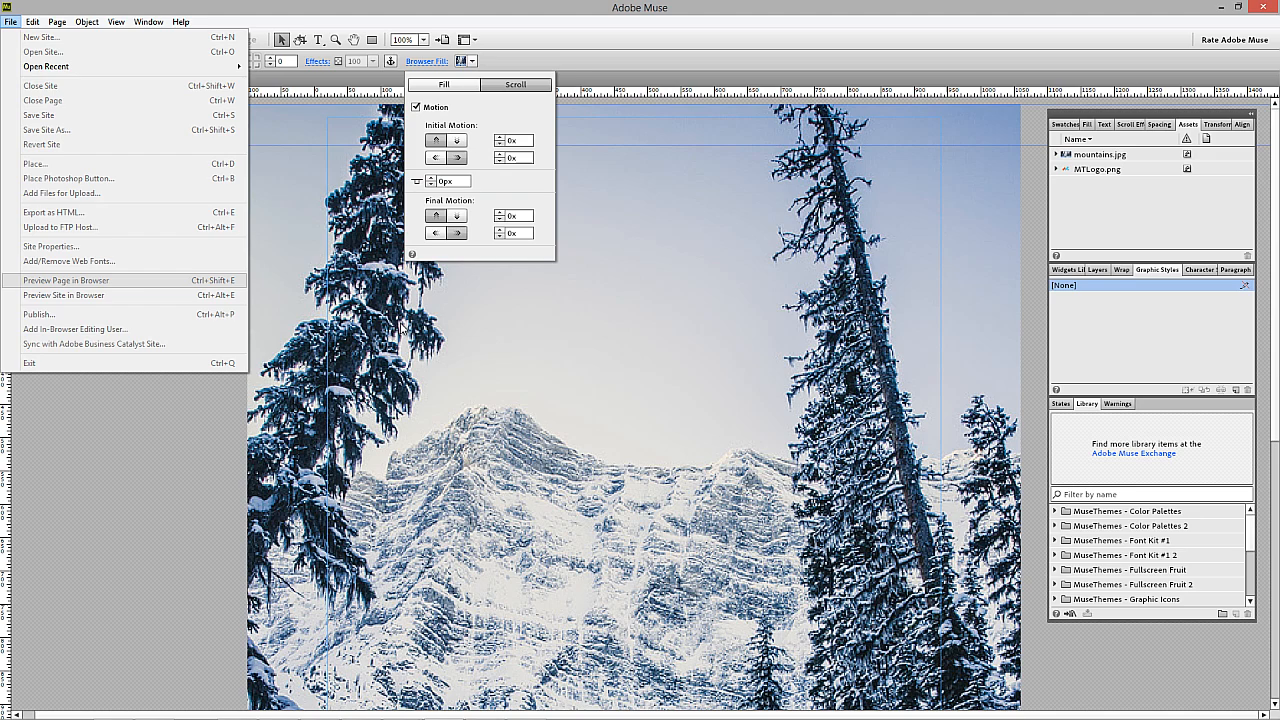
{"action": "mouse_move", "coordinate": [67, 211]}
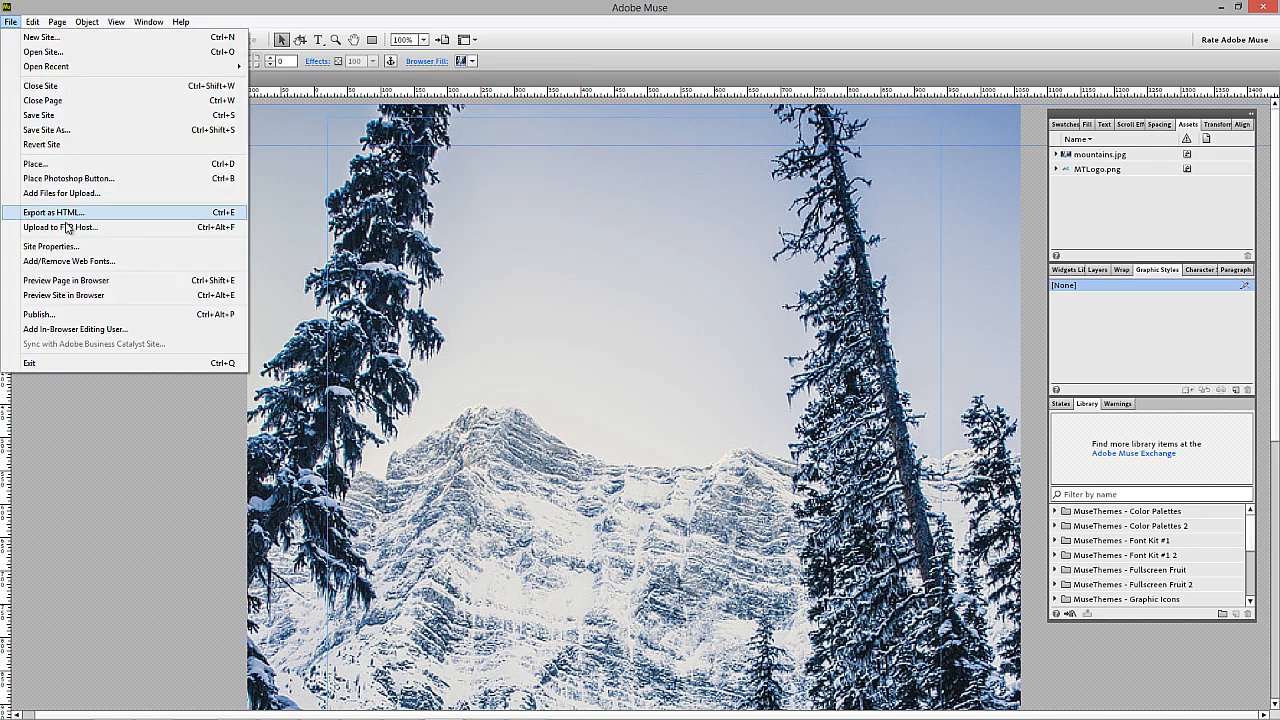
{"action": "left_click", "coordinate": [63, 295]}
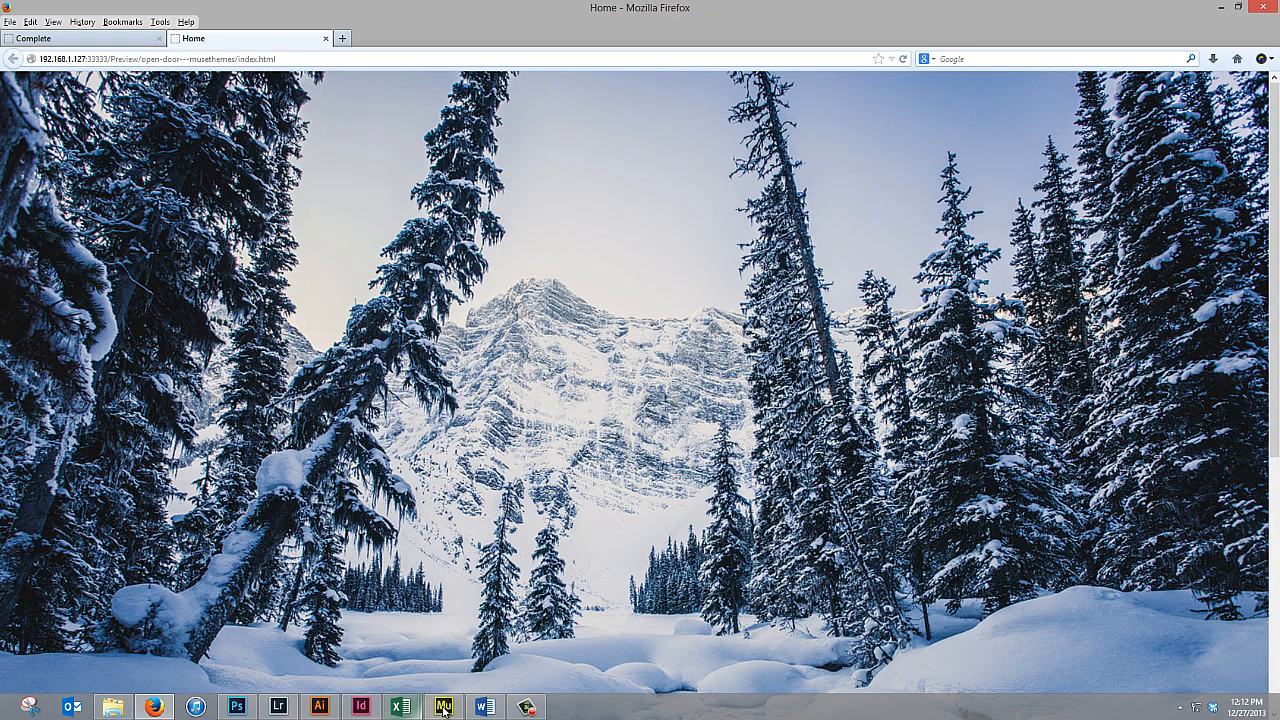
{"action": "left_click", "coordinate": [443, 706]}
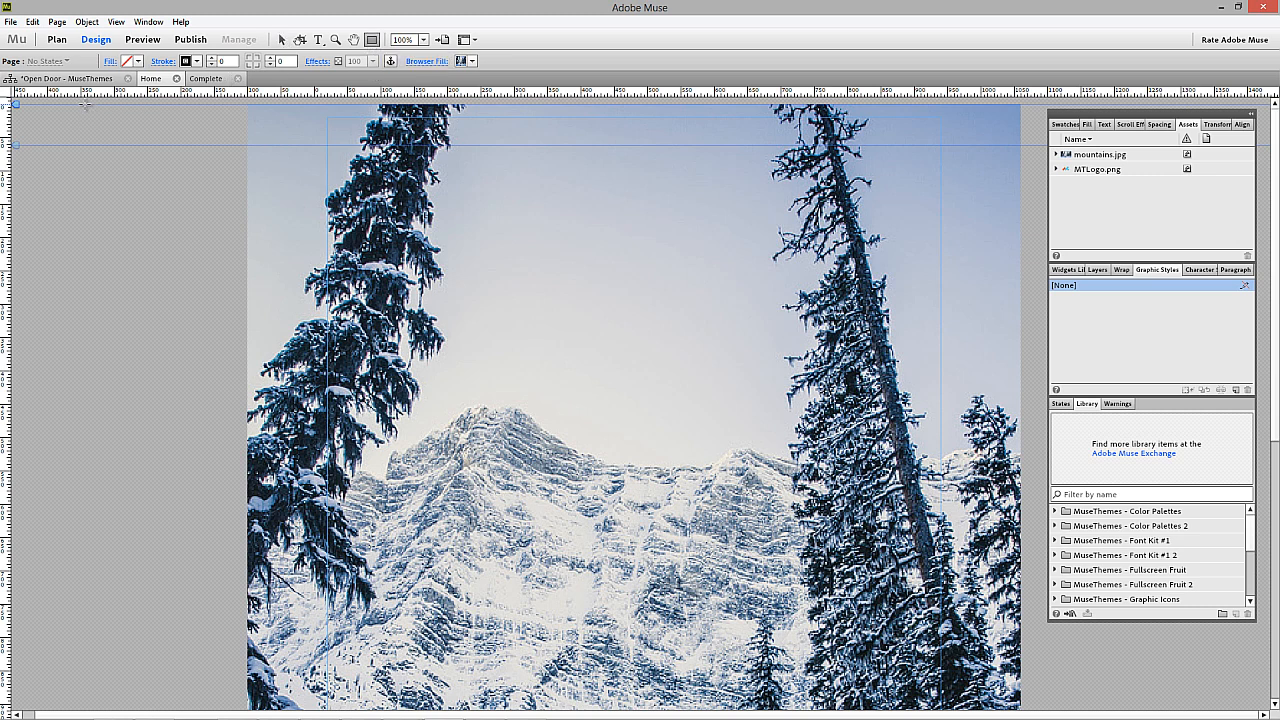
- Draw a roughly 824 by 861 black, stroke-free rectangle over the left page, widened leftward
{"action": "left_click_drag", "start_coordinate": [85, 106], "coordinate": [541, 583]}
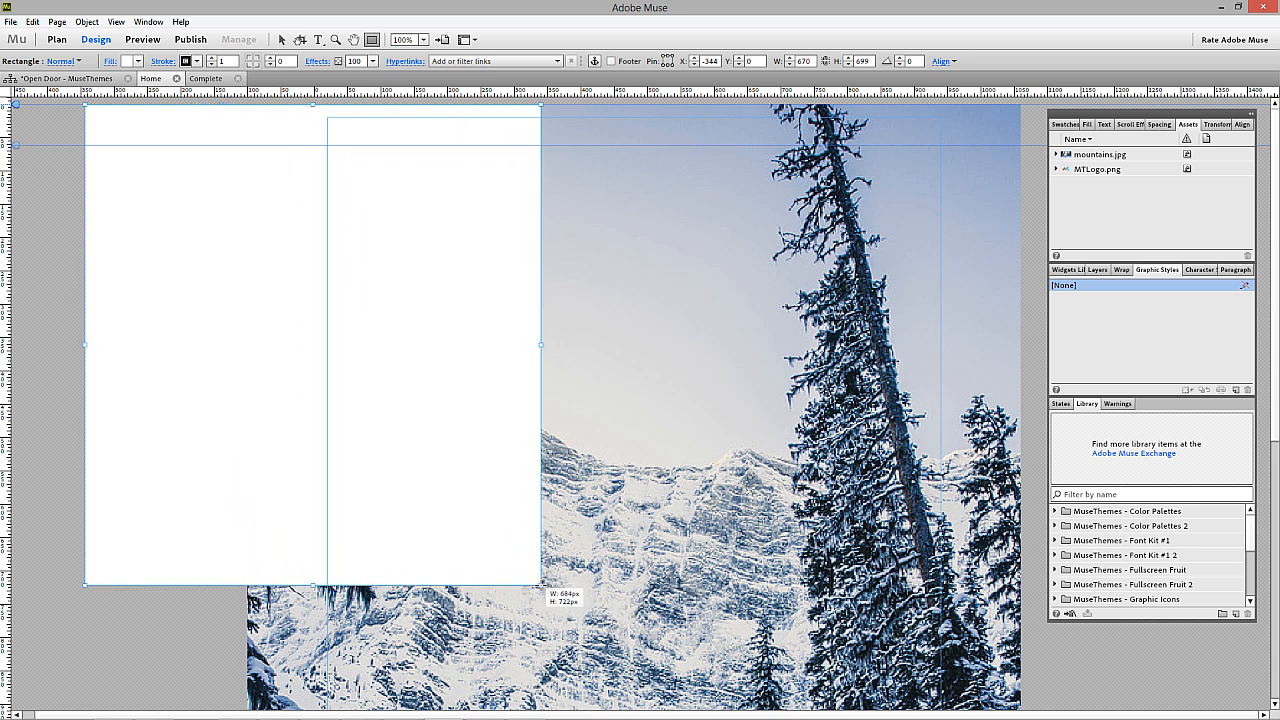
{"action": "left_click_drag", "start_coordinate": [540, 345], "coordinate": [630, 385]}
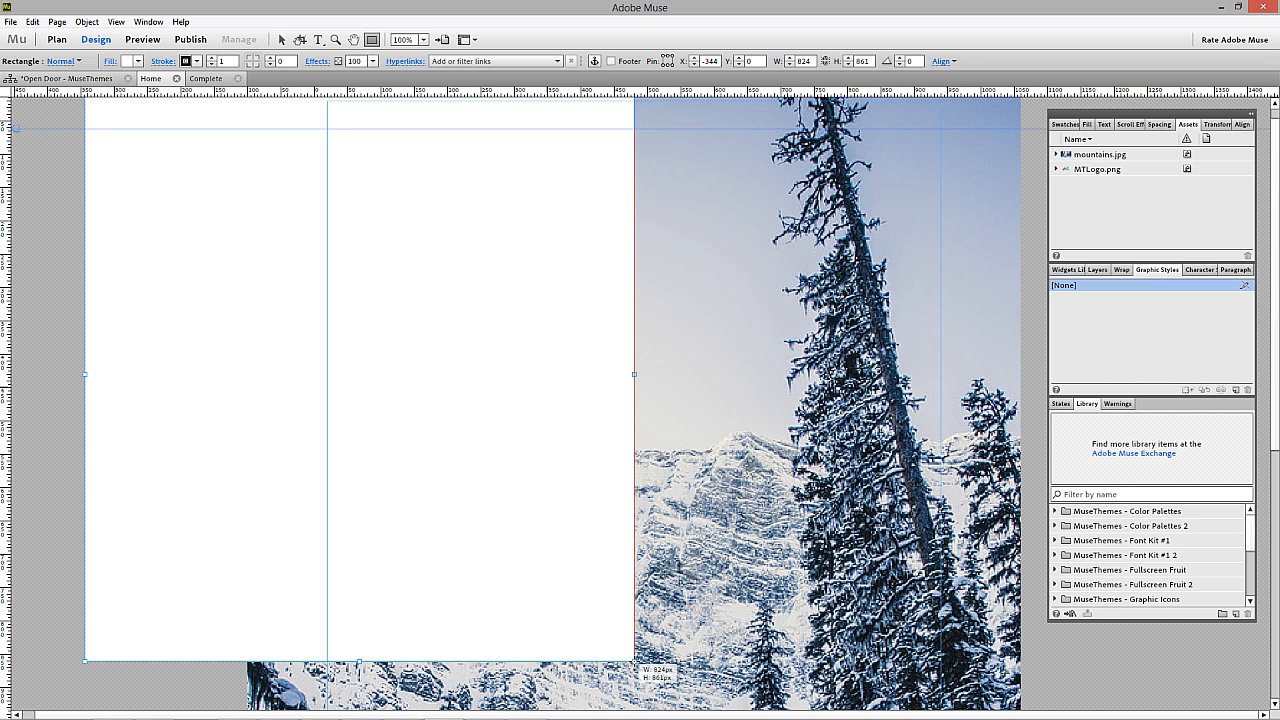
{"action": "mouse_move", "coordinate": [219, 341]}
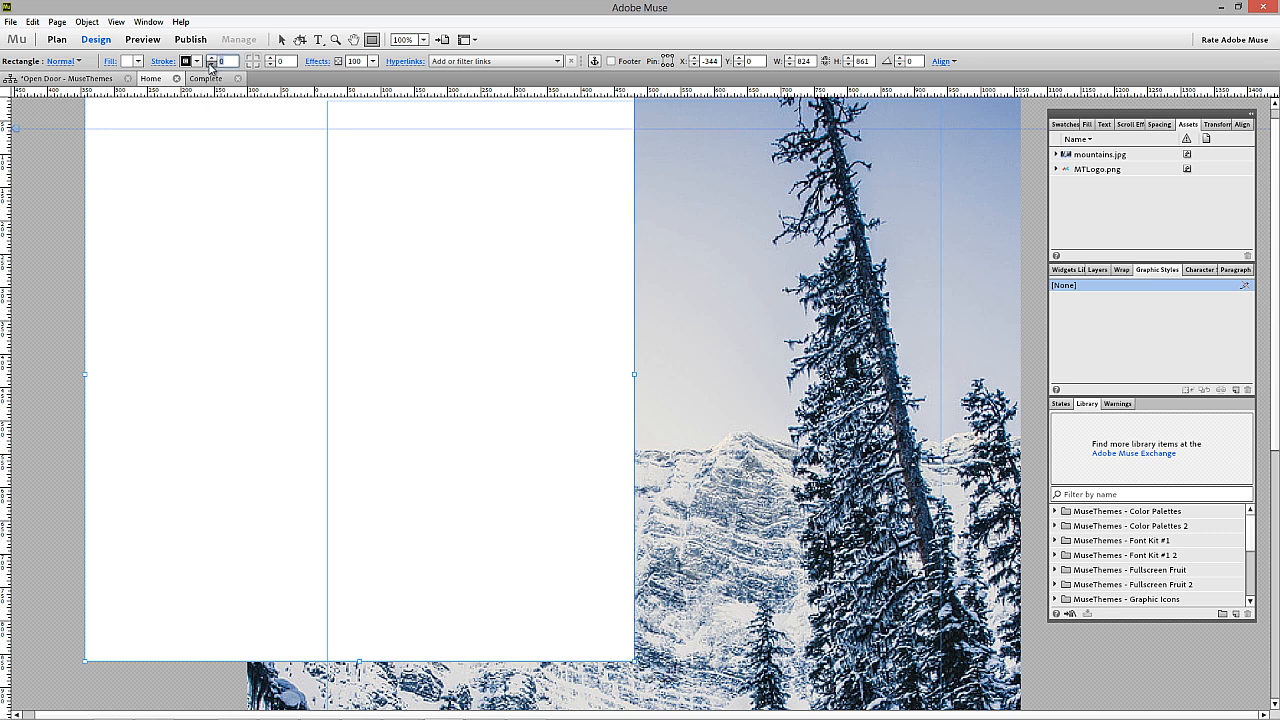
{"action": "left_click", "coordinate": [124, 61]}
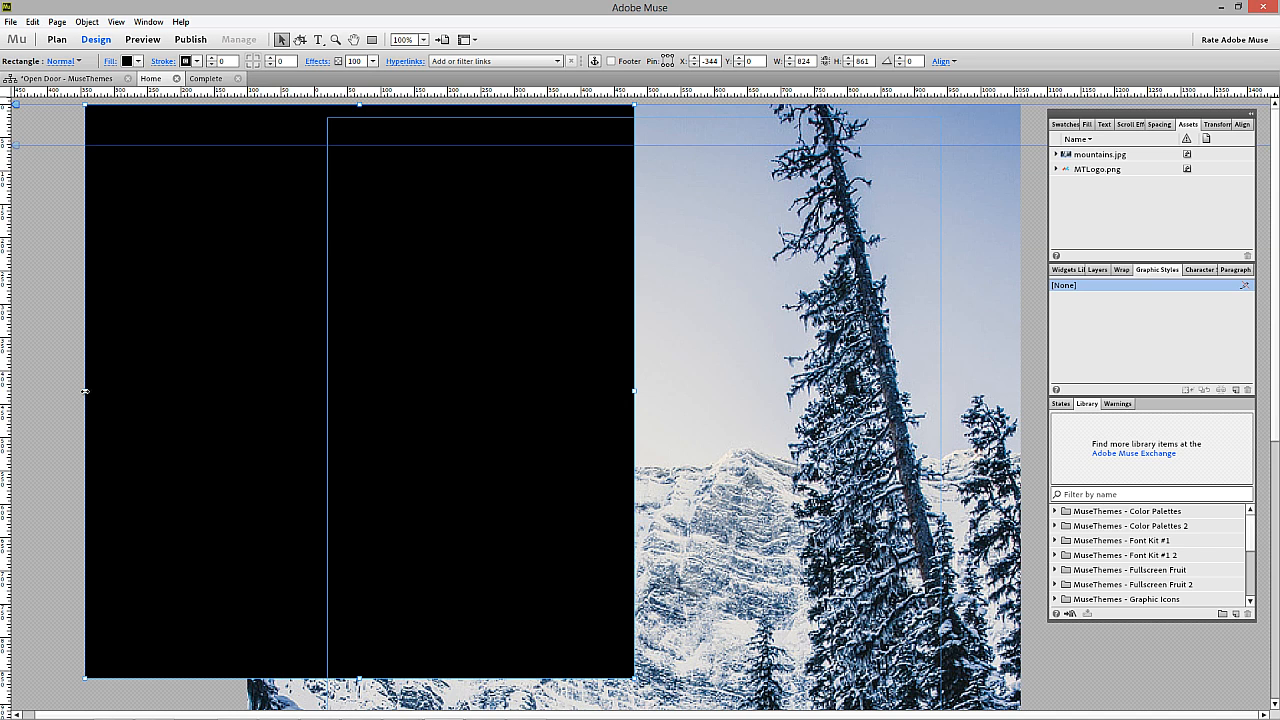
{"action": "mouse_move", "coordinate": [197, 229]}
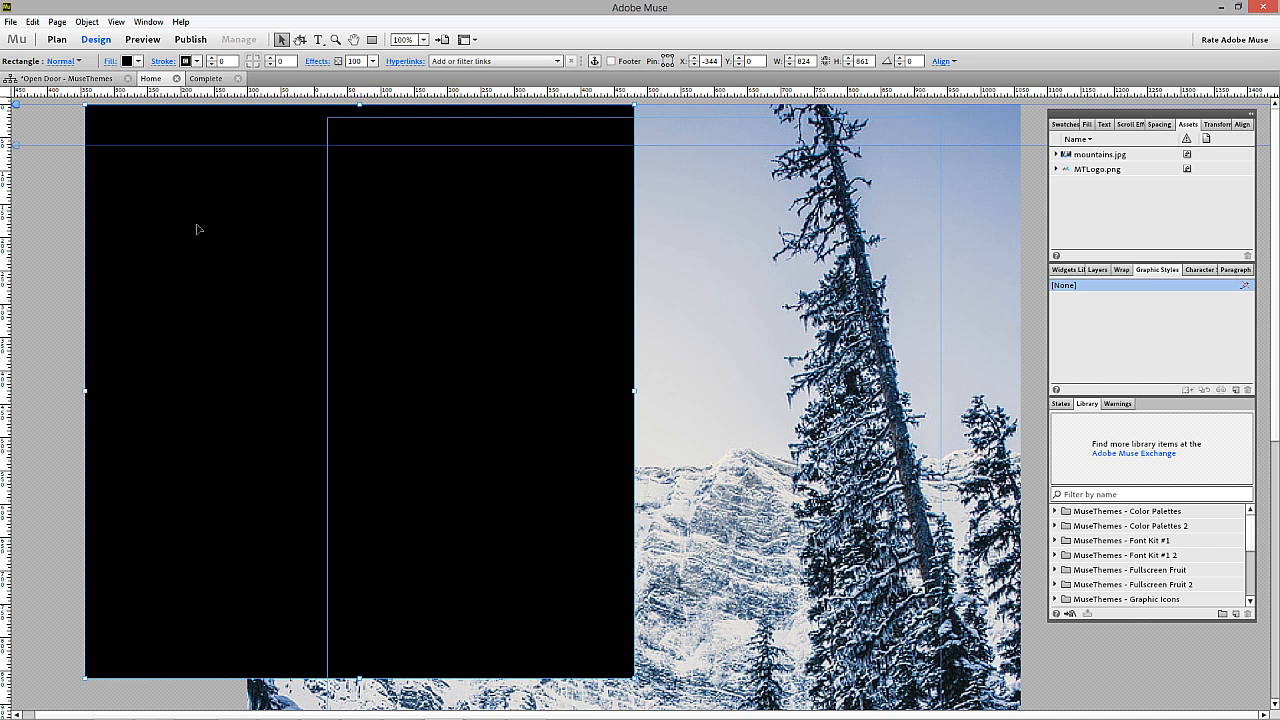
{"action": "mouse_move", "coordinate": [89, 397]}
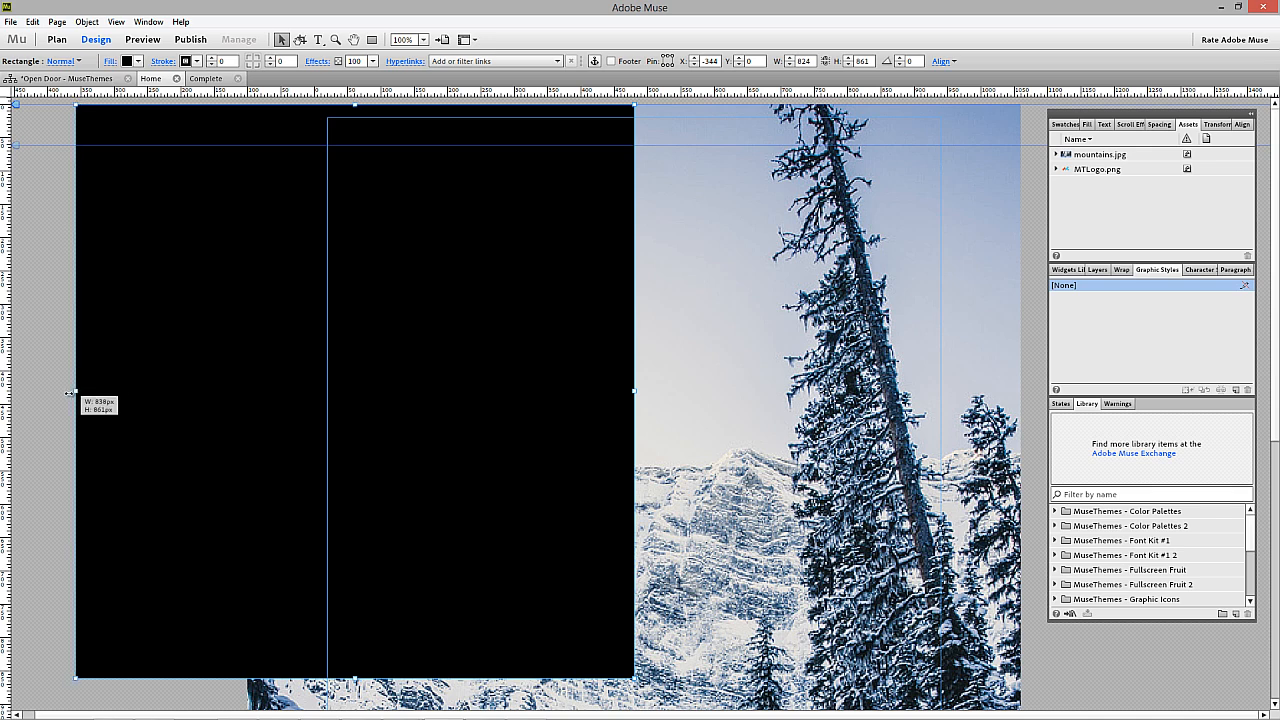
{"action": "left_click_drag", "start_coordinate": [70, 391], "coordinate": [30, 391]}
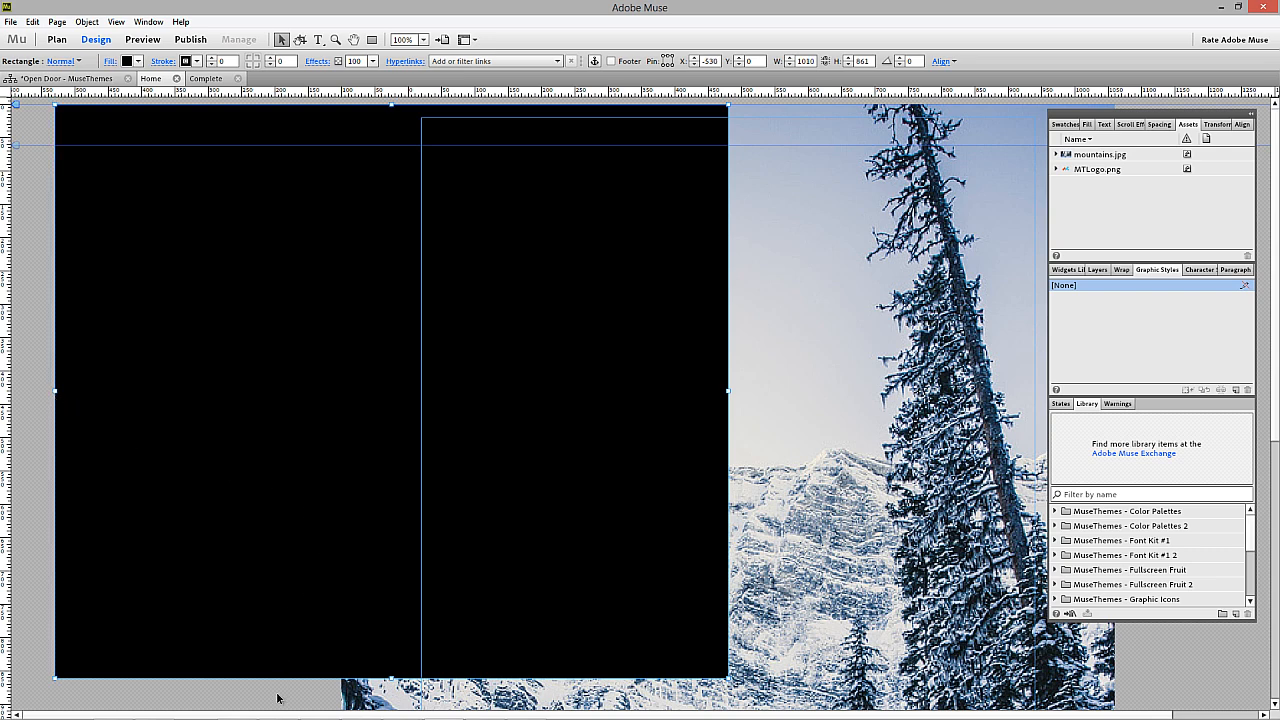
{"action": "mouse_move", "coordinate": [266, 714]}
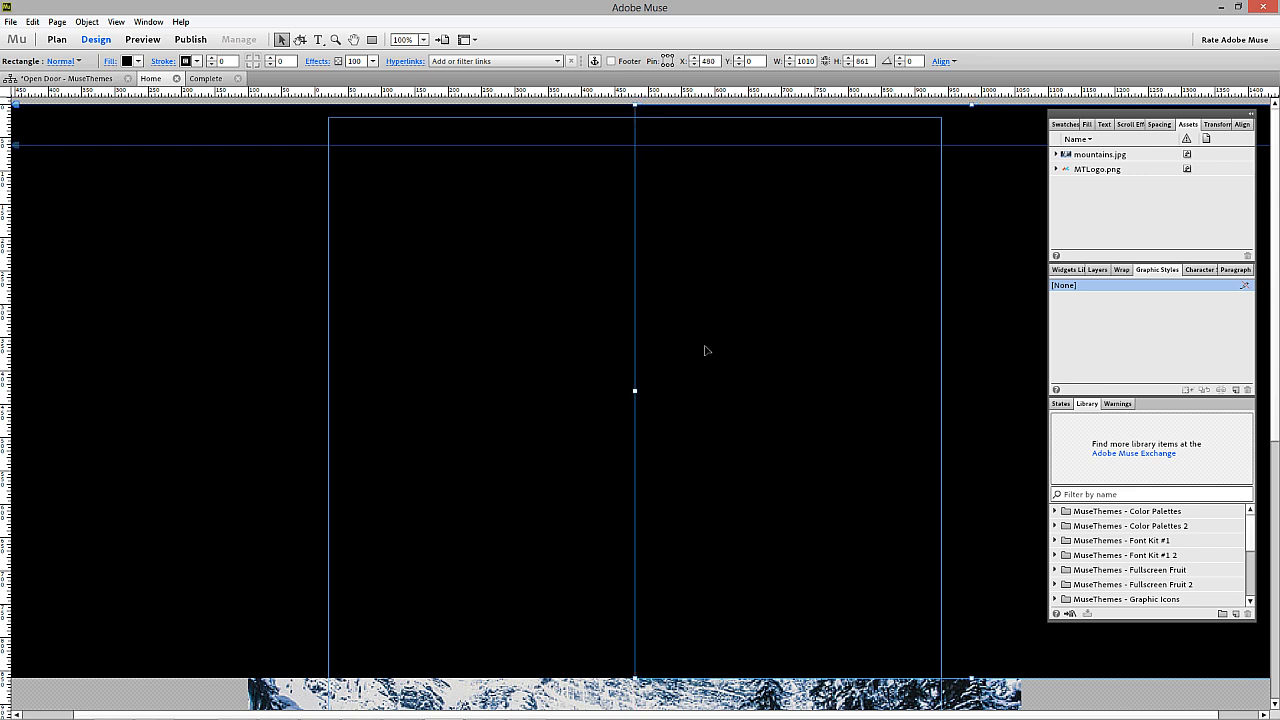
{"action": "mouse_move", "coordinate": [652, 347]}
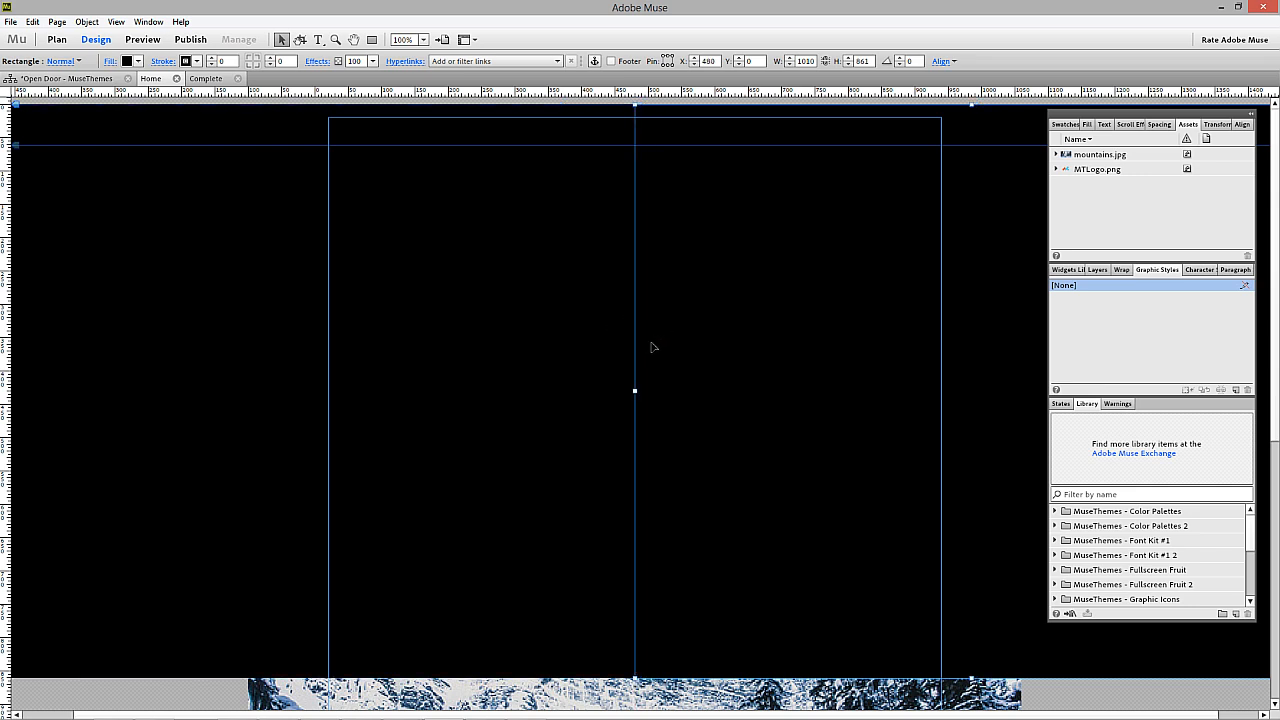
{"action": "mouse_move", "coordinate": [643, 346]}
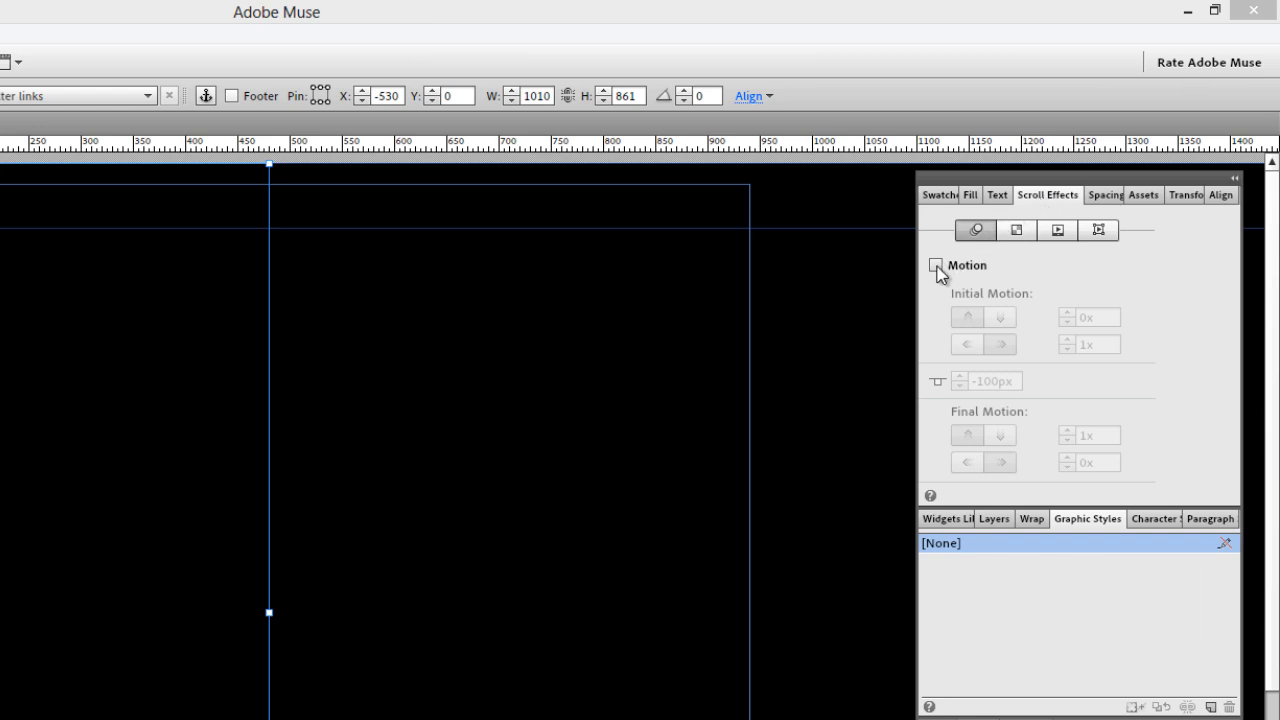
- Enable scroll Motion on the left door with 0px key position and 3x leftward final motion
{"action": "left_click", "coordinate": [935, 265]}
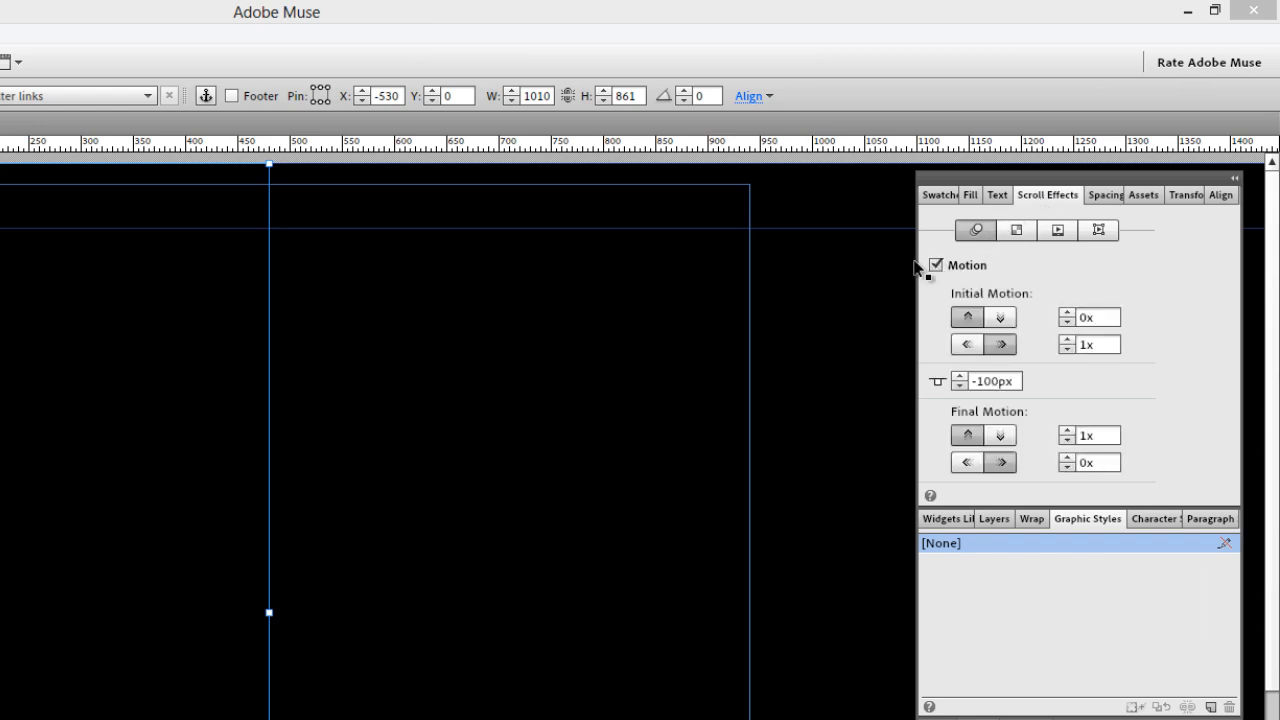
{"action": "mouse_move", "coordinate": [975, 300]}
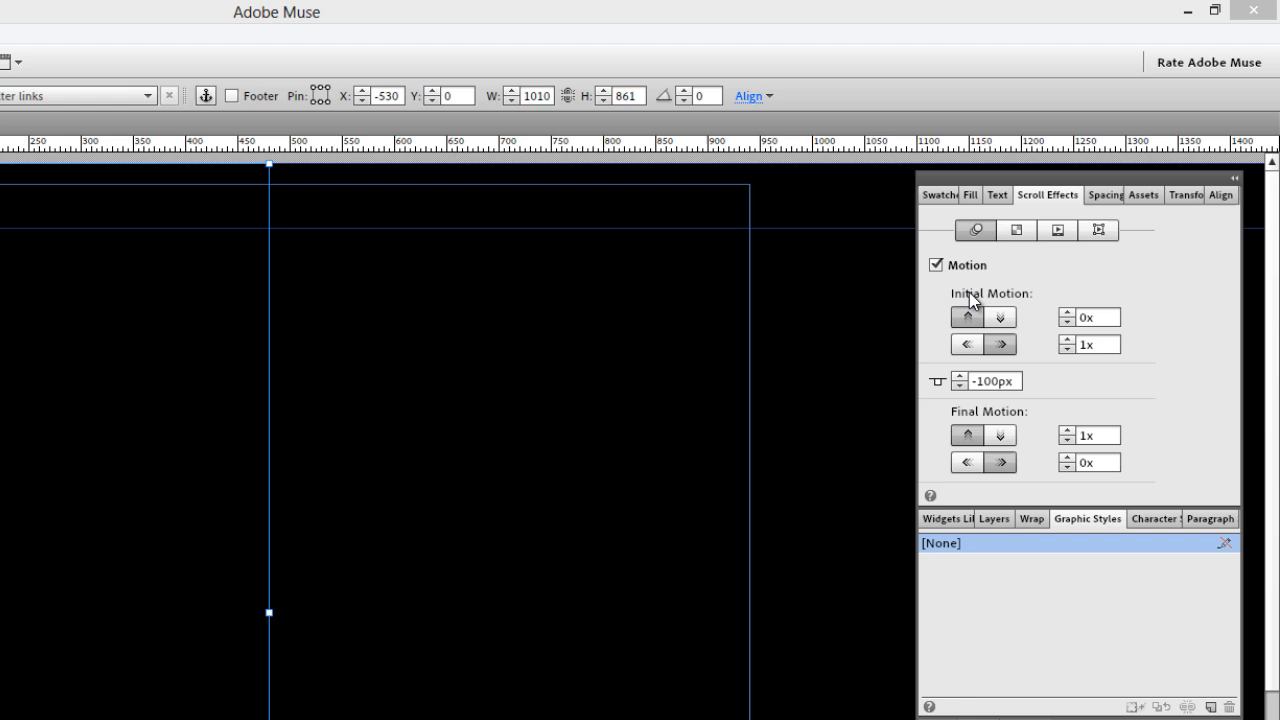
{"action": "mouse_move", "coordinate": [993, 352]}
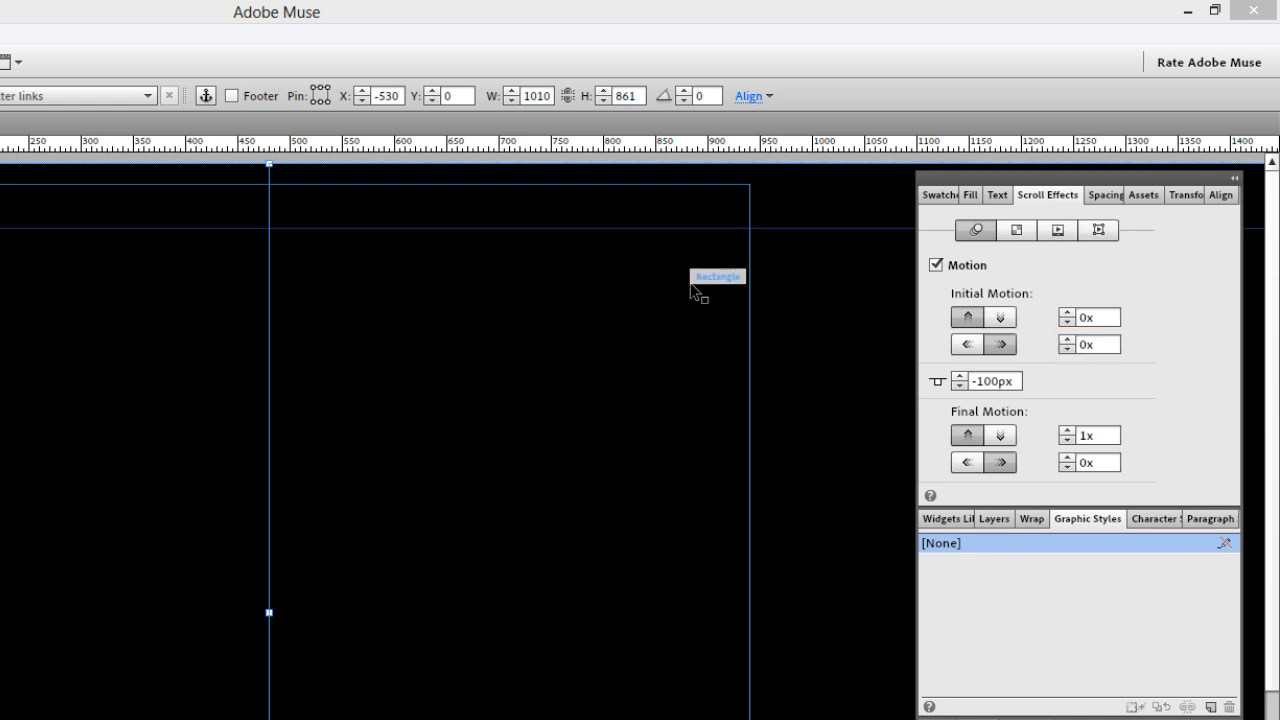
{"action": "mouse_move", "coordinate": [1015, 400]}
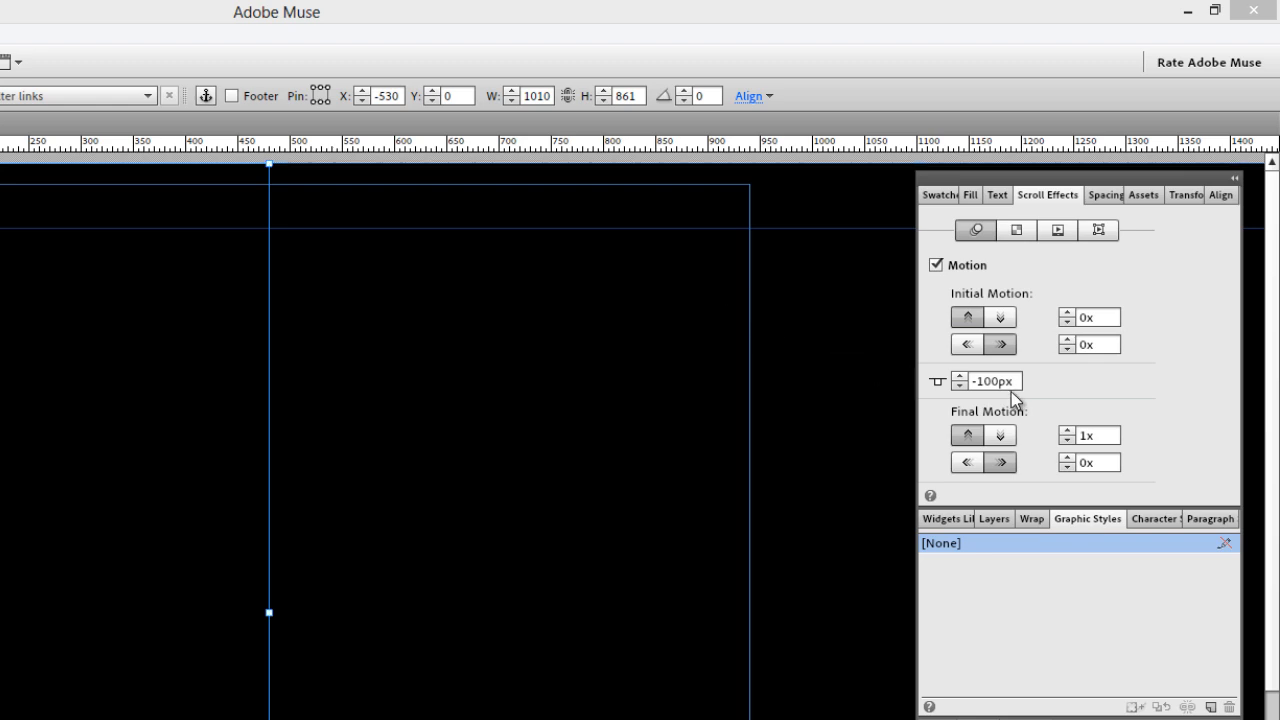
{"action": "triple_click", "coordinate": [993, 381]}
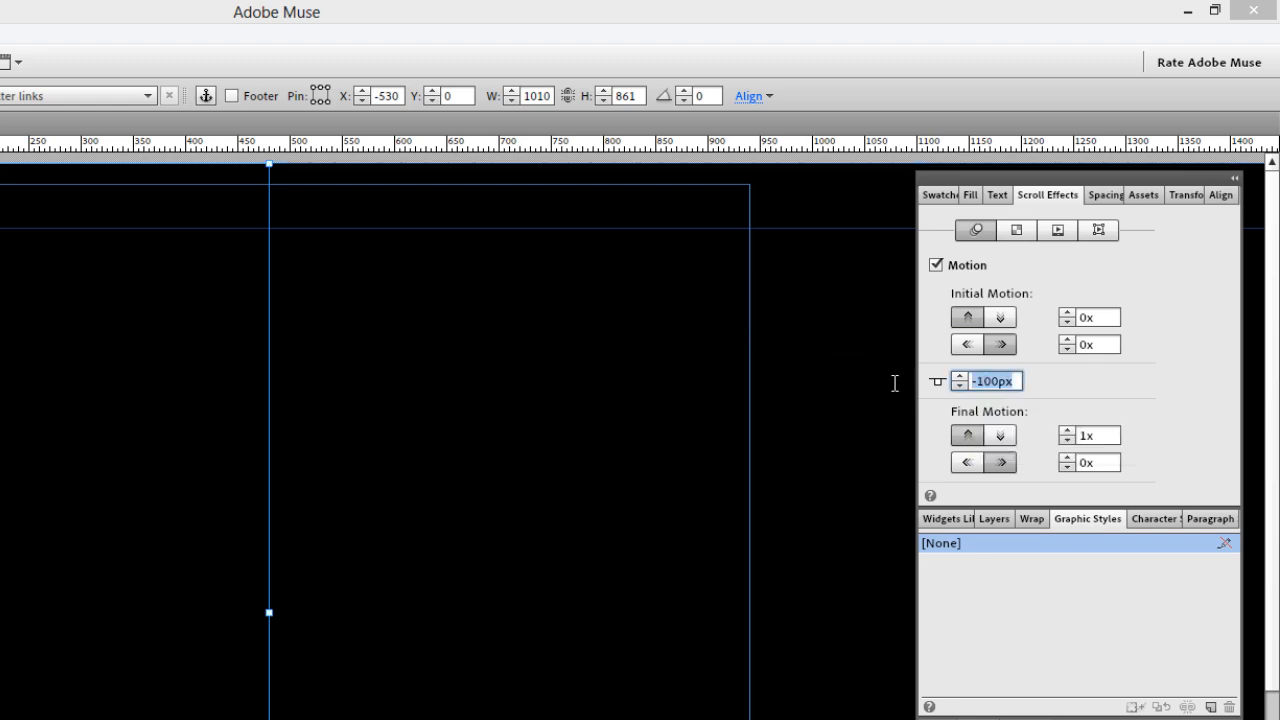
{"action": "type", "text": "0px"}
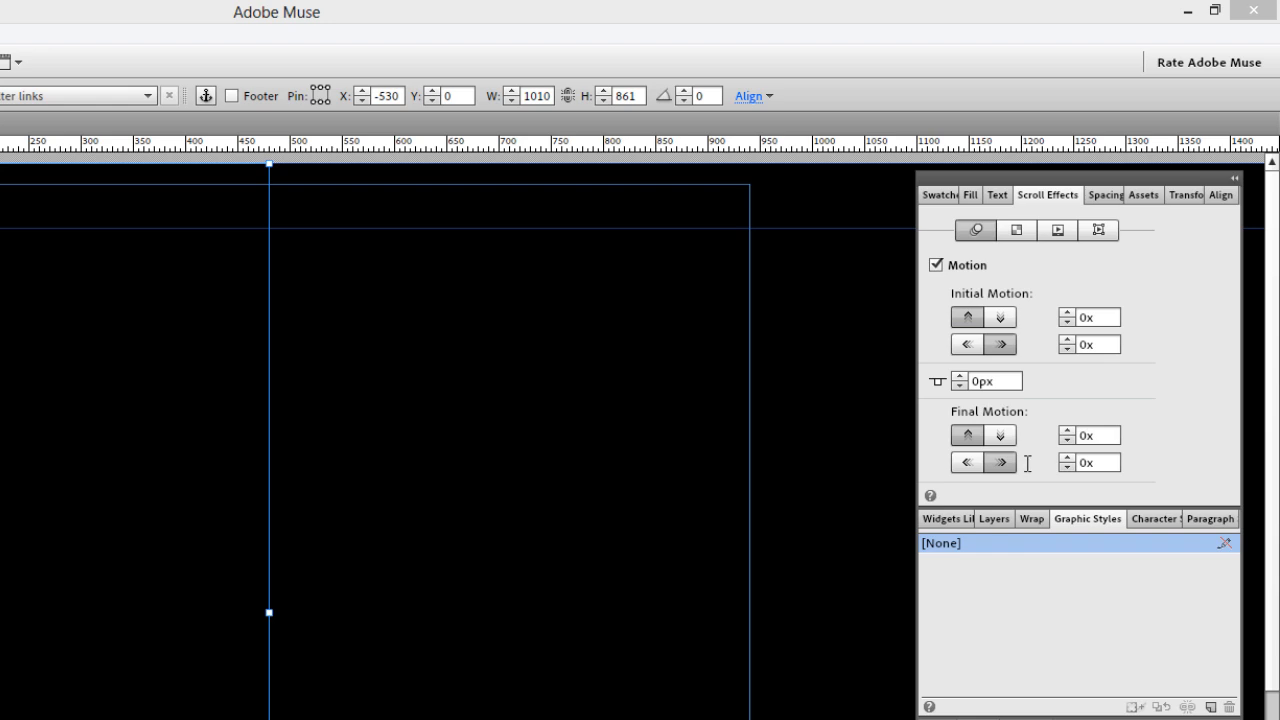
{"action": "mouse_move", "coordinate": [558, 468]}
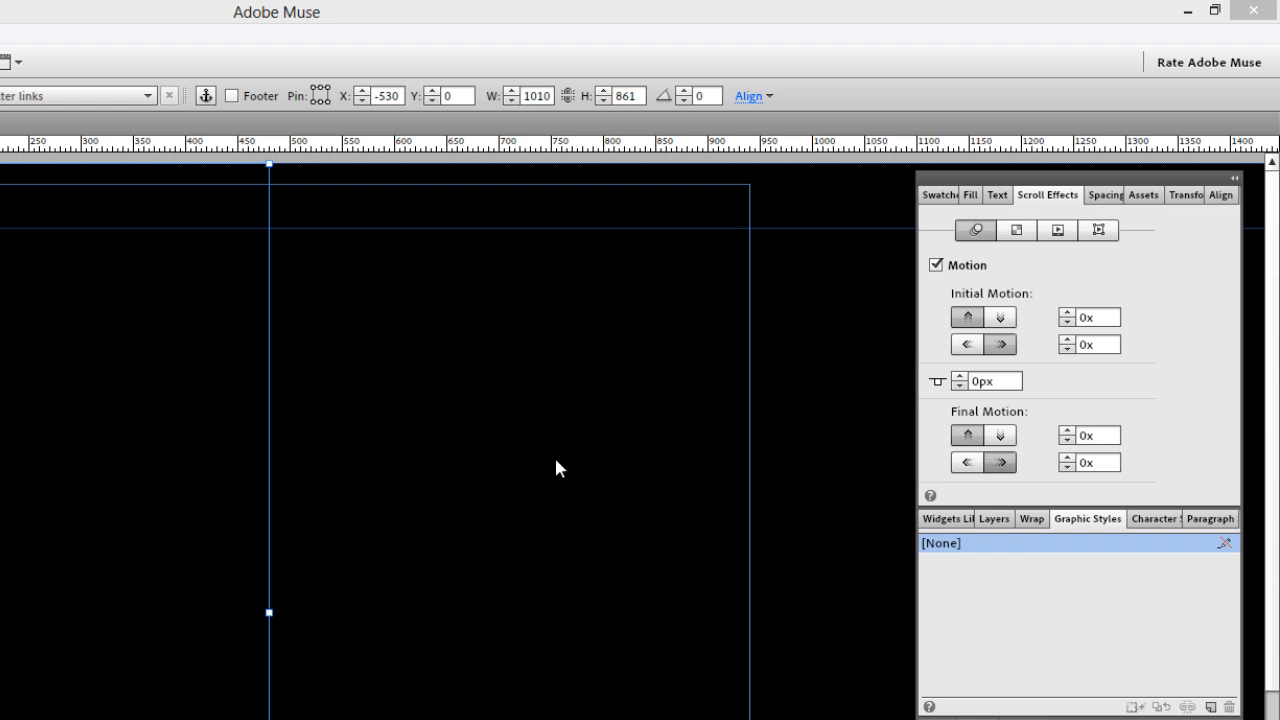
{"action": "mouse_move", "coordinate": [931, 599]}
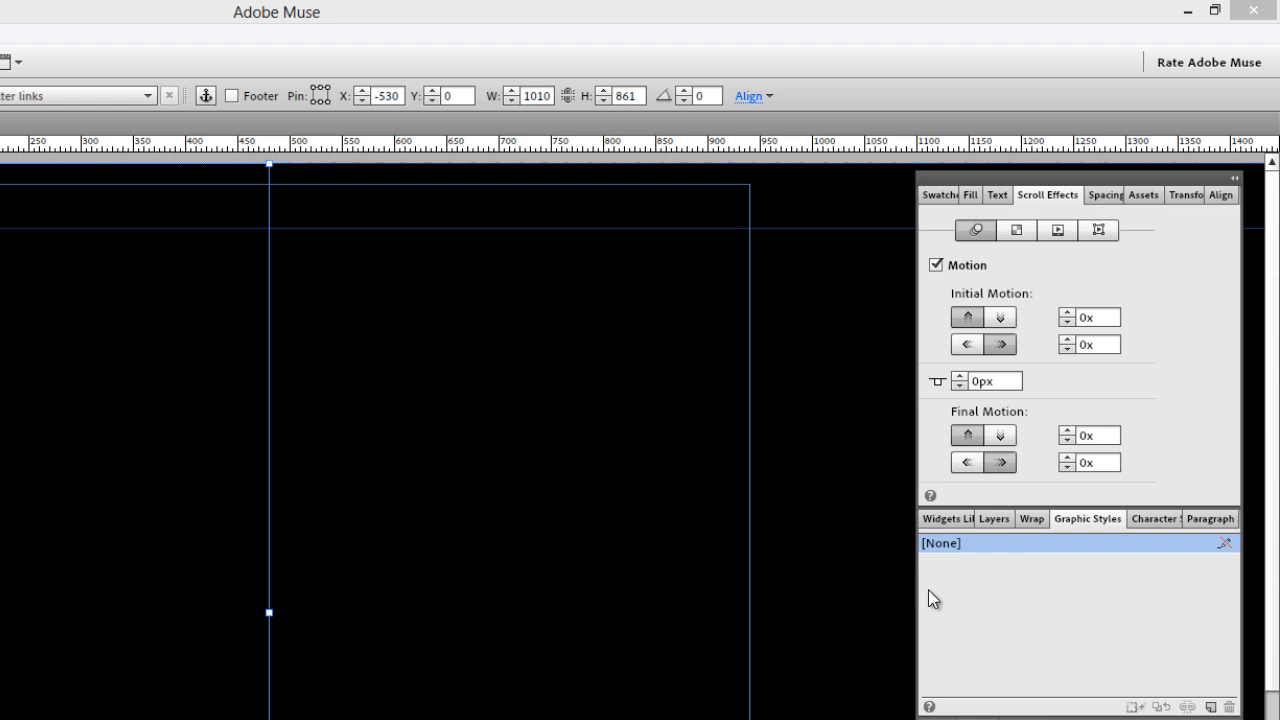
{"action": "mouse_move", "coordinate": [966, 462]}
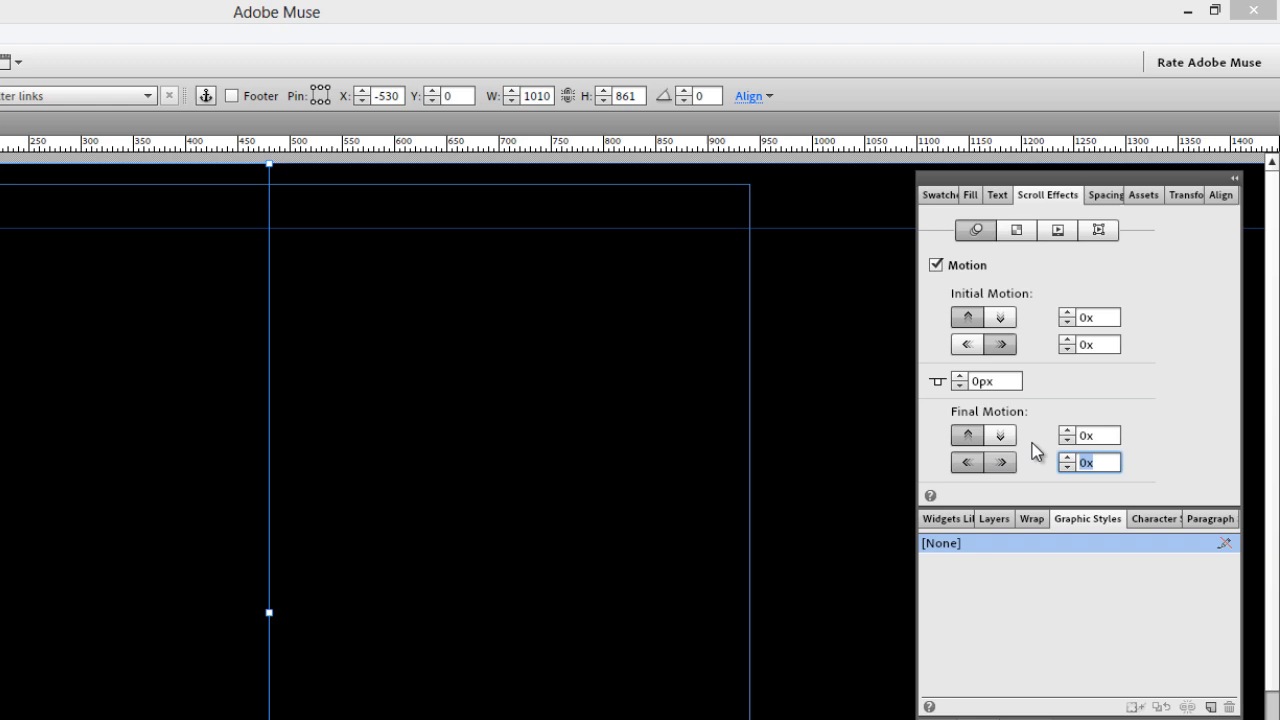
{"action": "left_click", "coordinate": [1067, 457]}
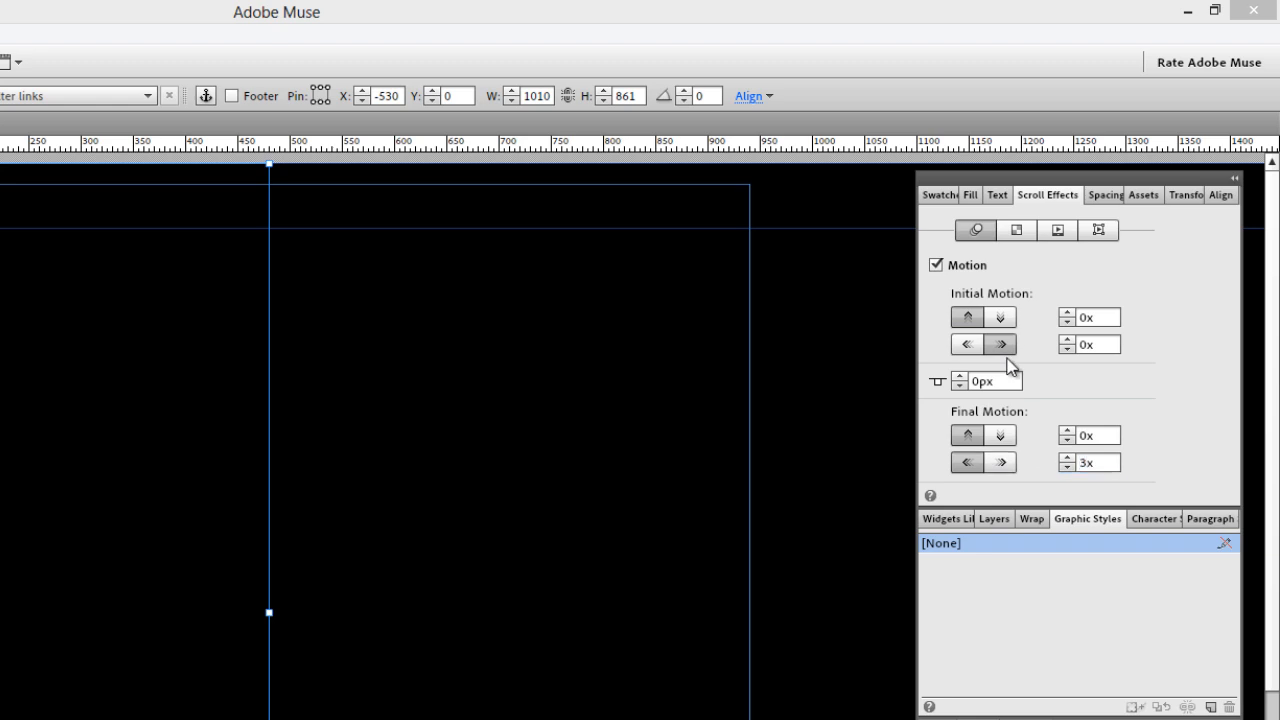
{"action": "mouse_move", "coordinate": [220, 343]}
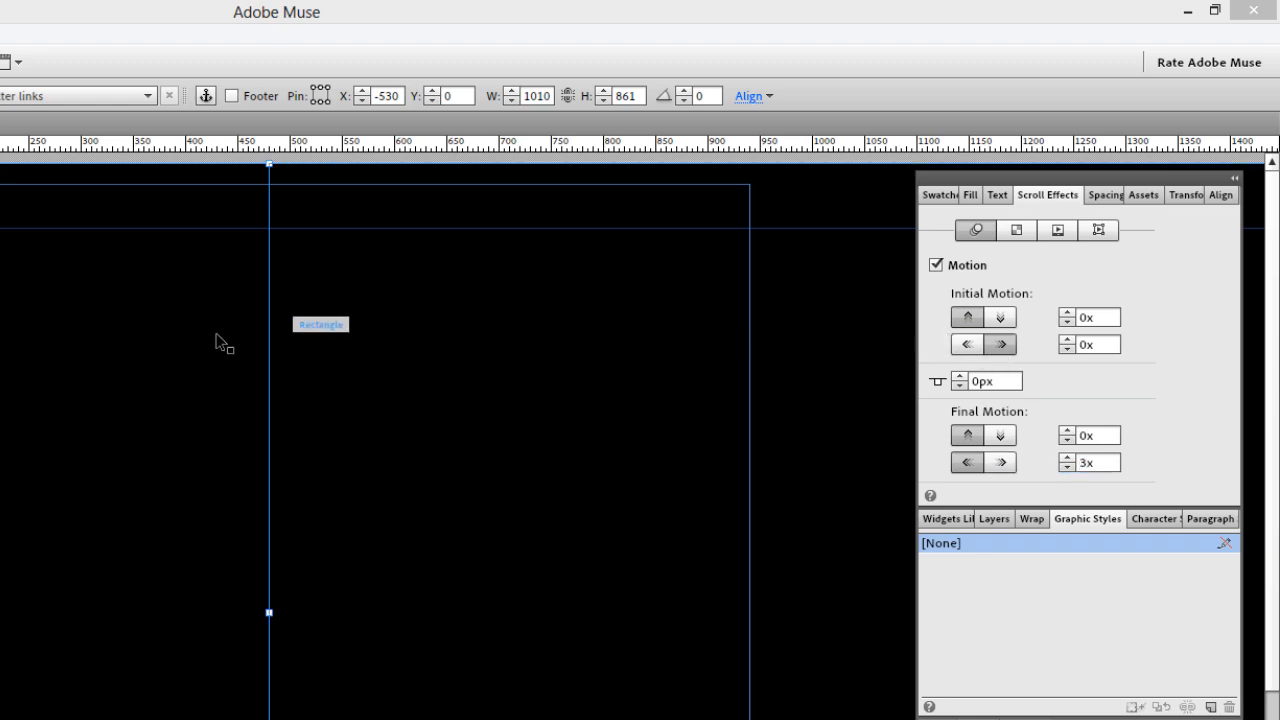
- Apply the saved 'Style' graphic style to the right door and preview the page in the browser
{"action": "left_click_drag", "start_coordinate": [320, 324], "coordinate": [658, 489]}
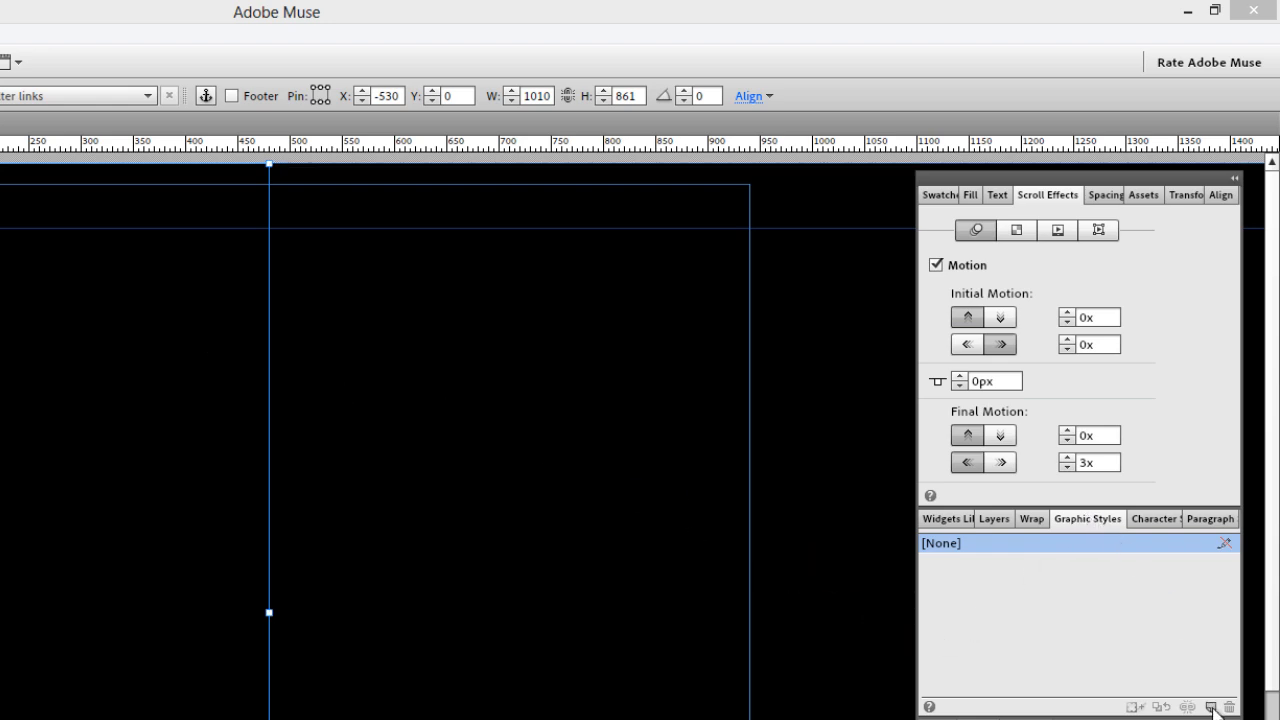
{"action": "left_click", "coordinate": [1213, 707]}
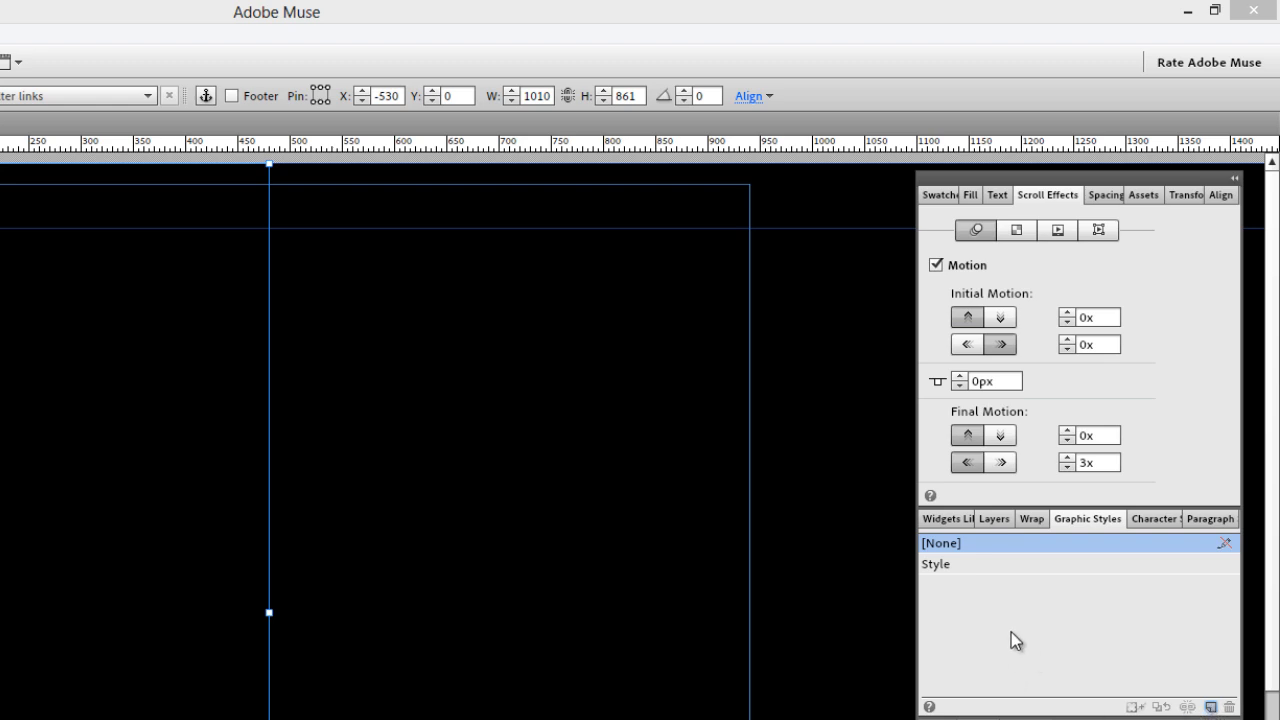
{"action": "mouse_move", "coordinate": [736, 542]}
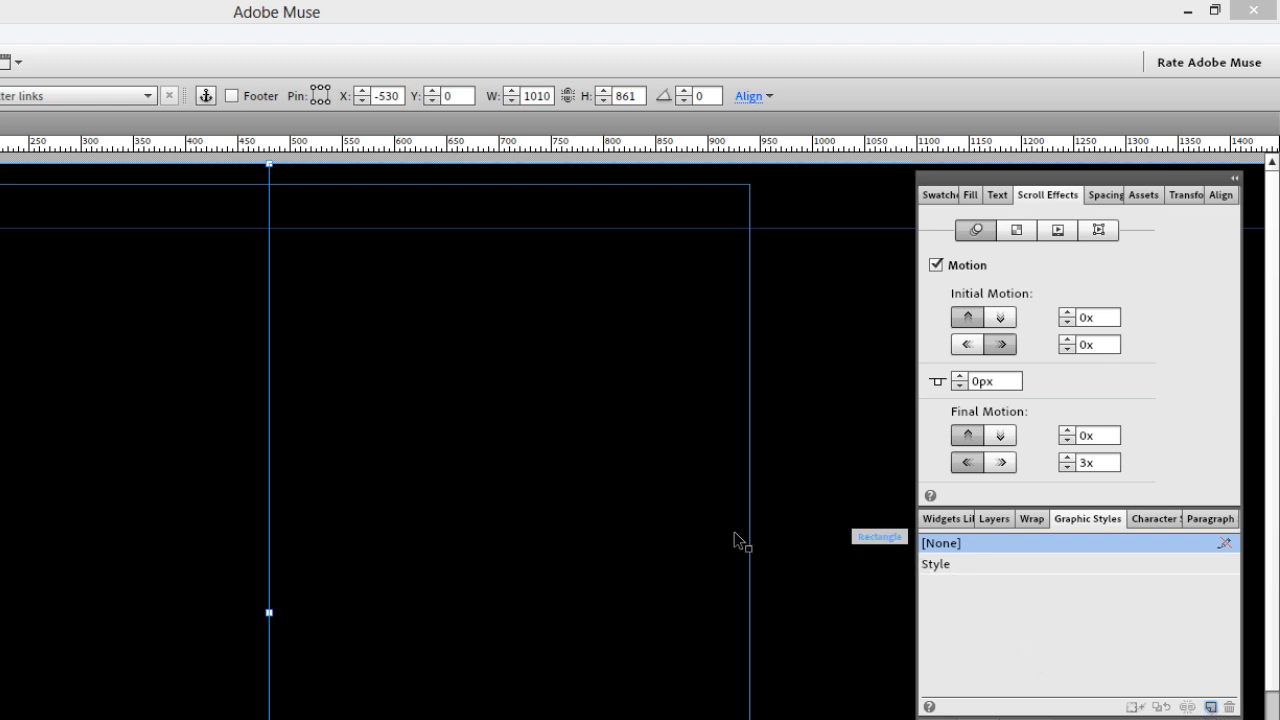
{"action": "left_click", "coordinate": [936, 264]}
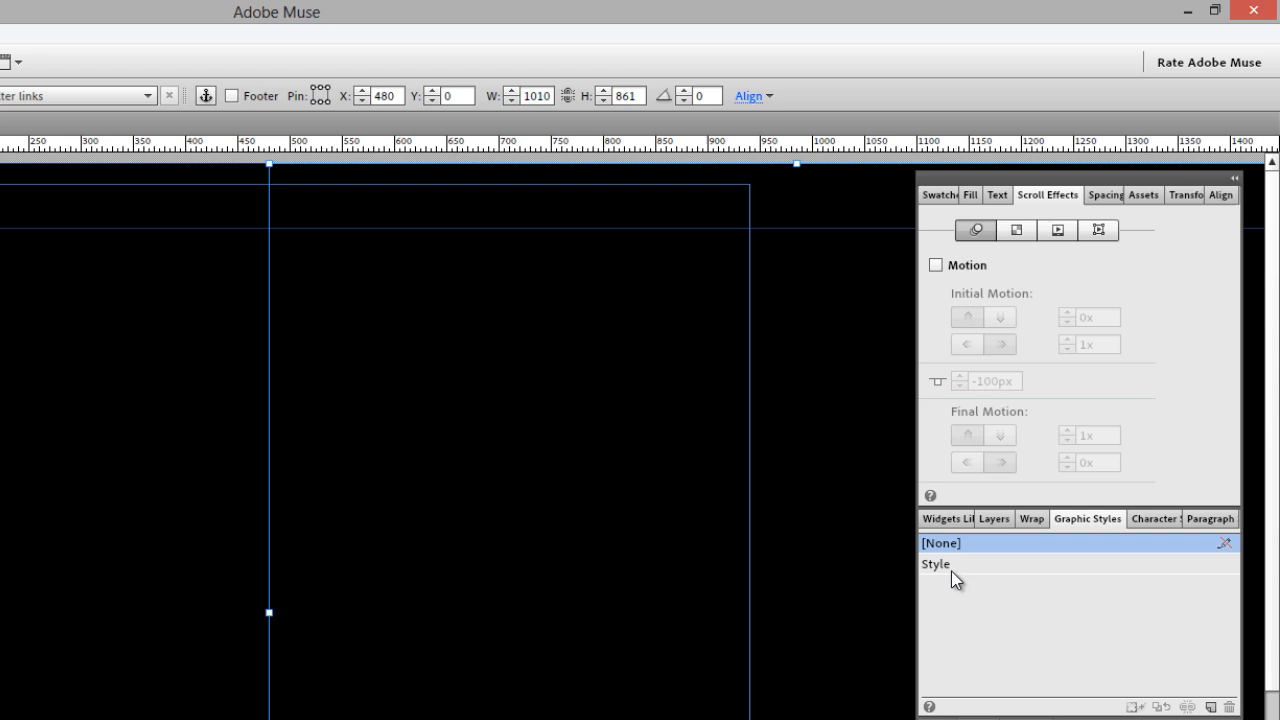
{"action": "left_click", "coordinate": [936, 265]}
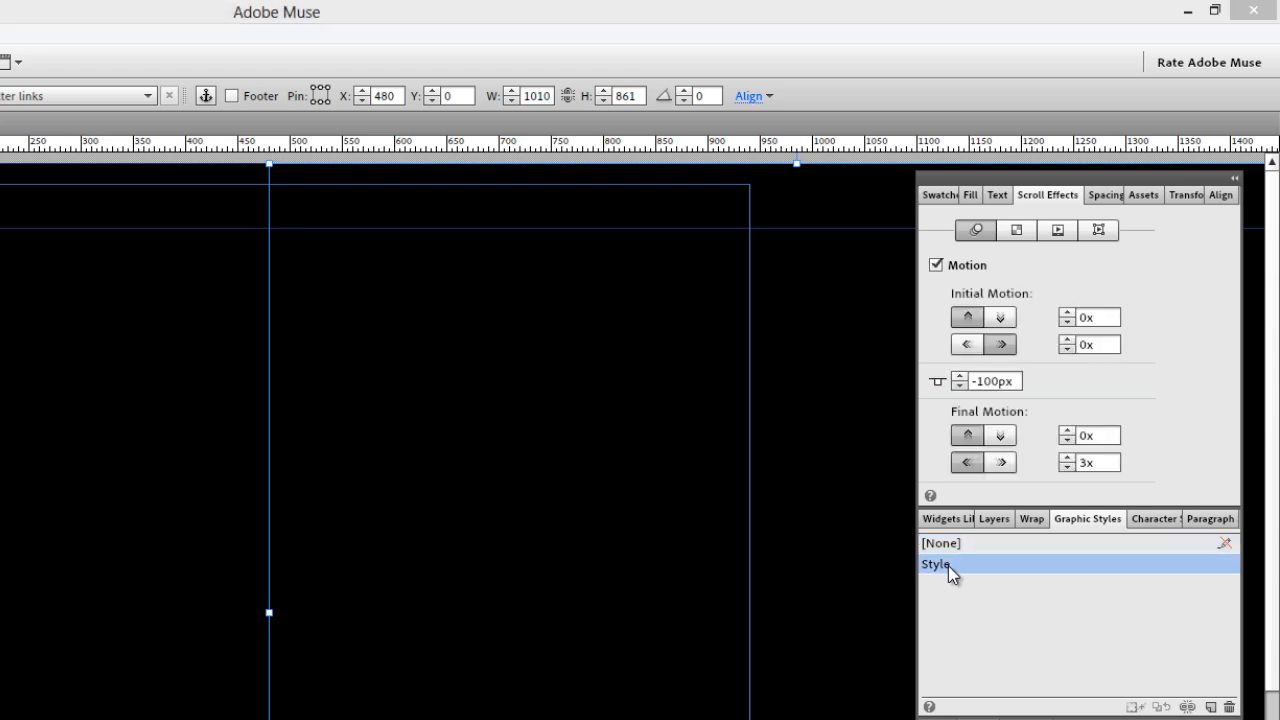
{"action": "mouse_move", "coordinate": [995, 381]}
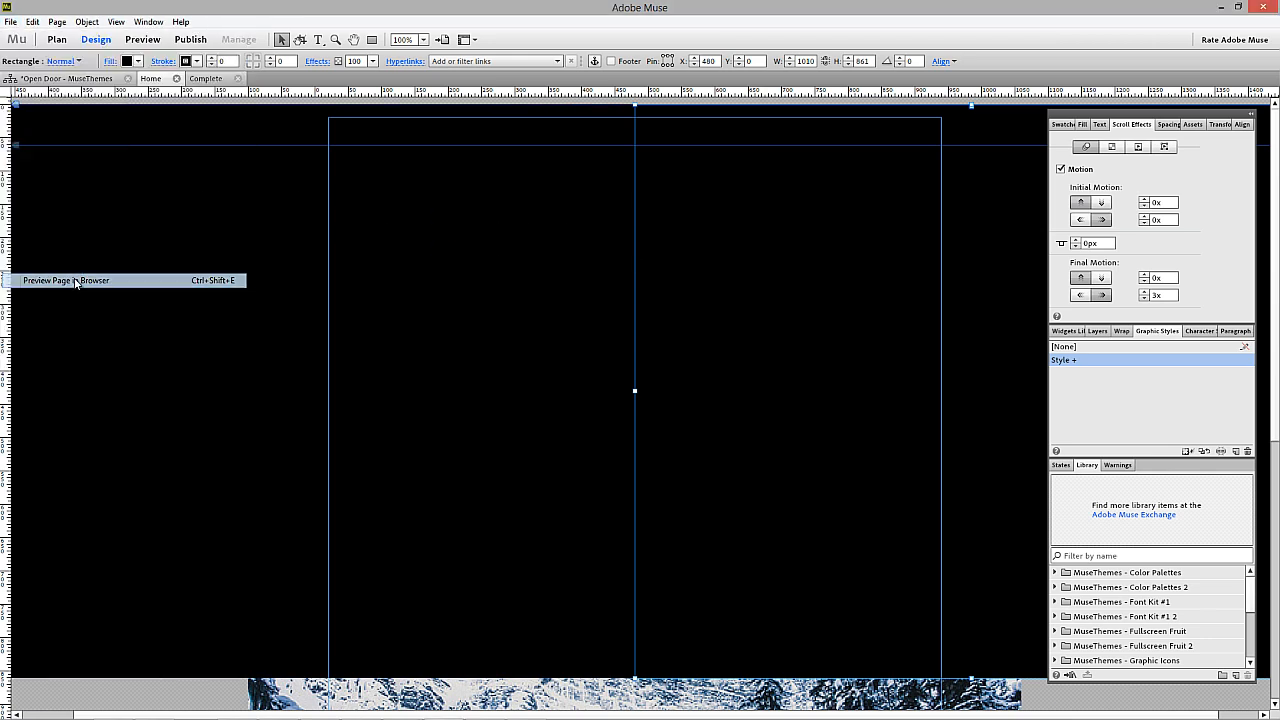
{"action": "left_click", "coordinate": [64, 280]}
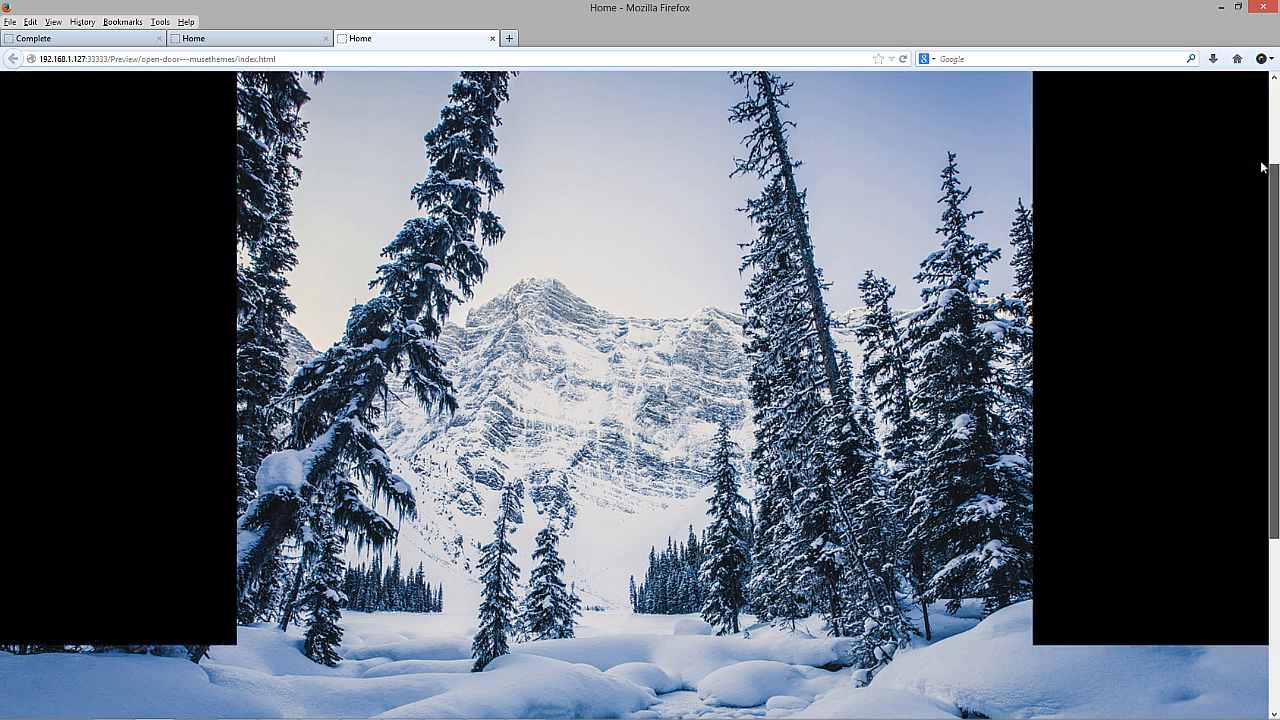
- Scroll down the Firefox preview to watch the black doors slide apart
{"action": "scroll", "scroll_direction": "down", "scroll_amount": 3}
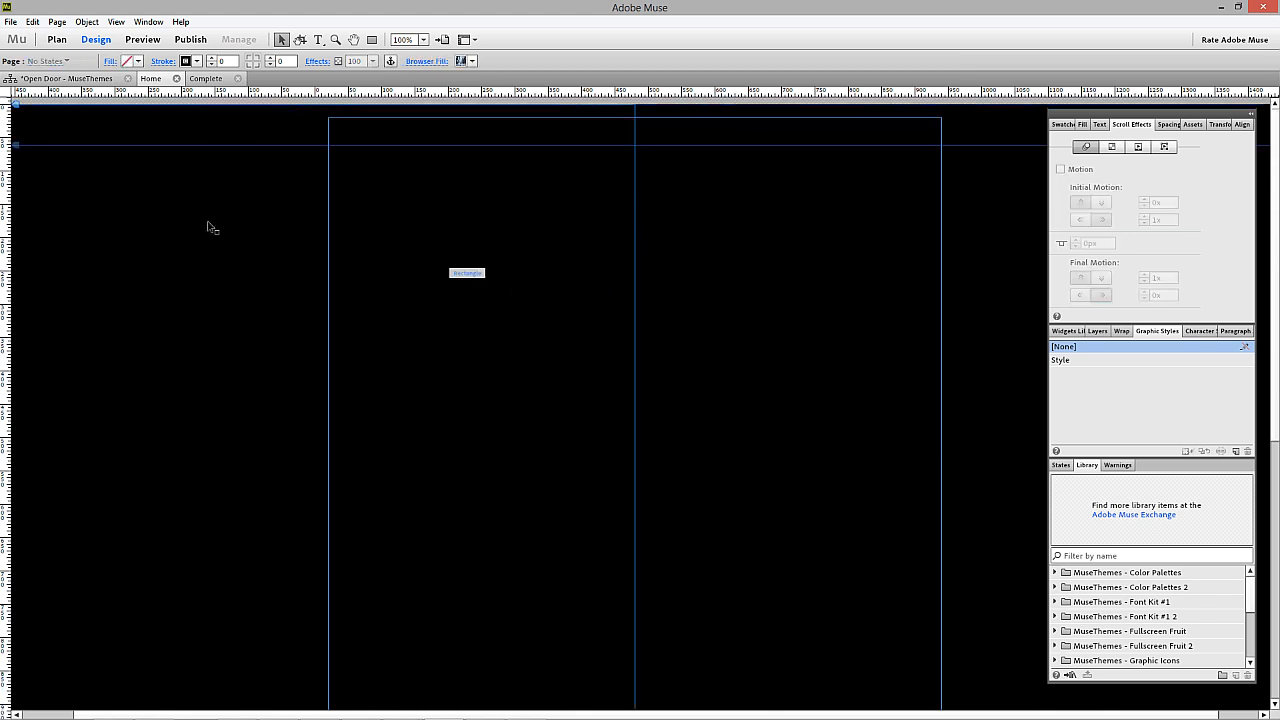
- Place MTLogo.png on the page and centre it on the page's middle guide
{"action": "left_click", "coordinate": [10, 21]}
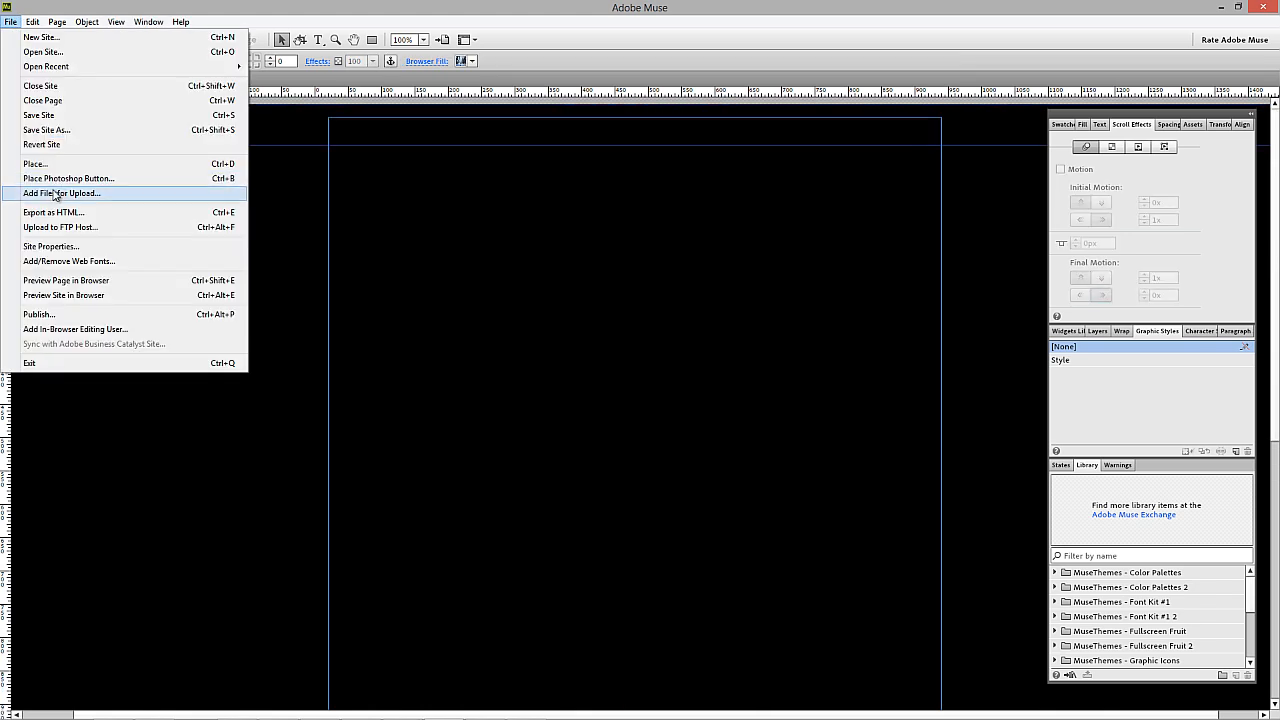
{"action": "left_click", "coordinate": [61, 193]}
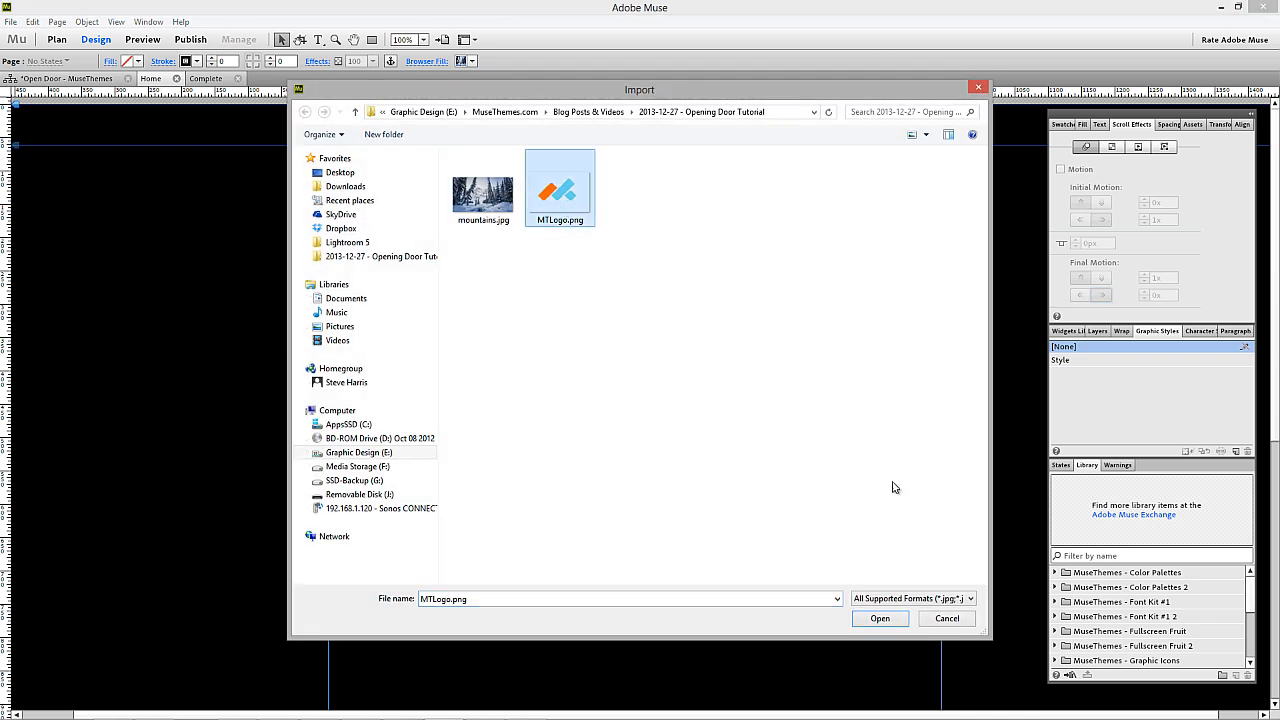
{"action": "left_click", "coordinate": [879, 618]}
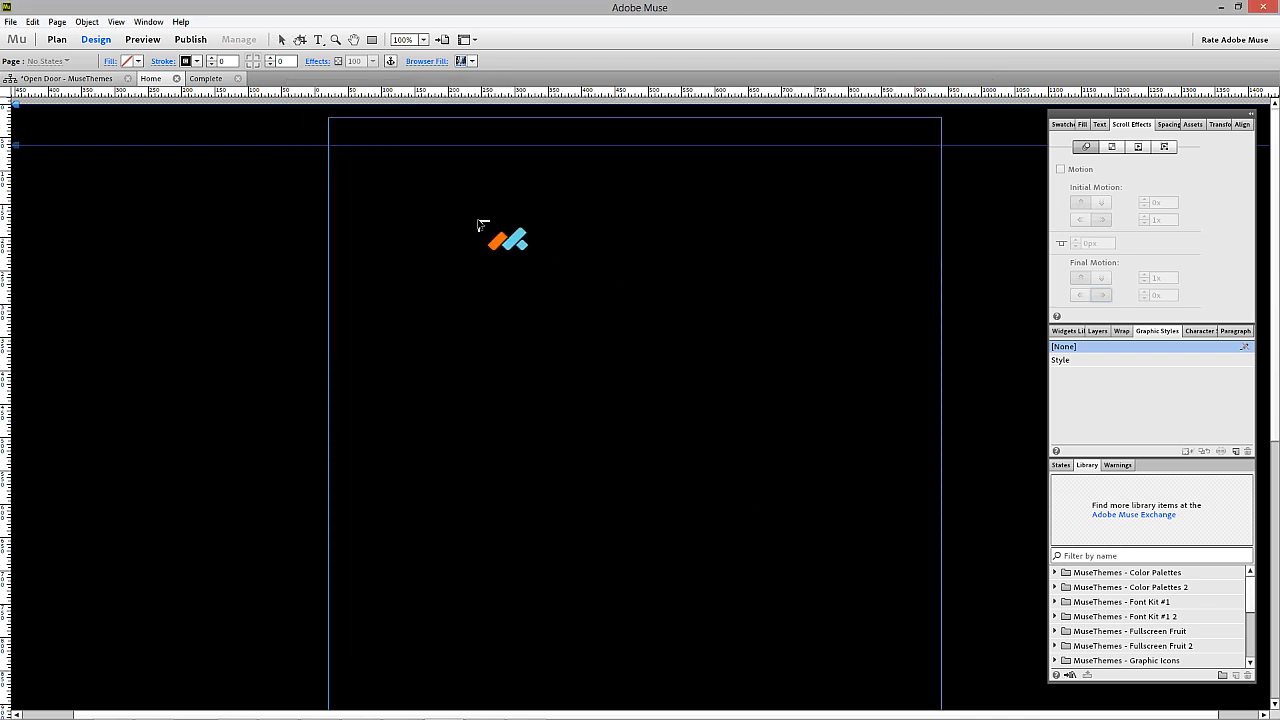
{"action": "left_click_drag", "start_coordinate": [507, 238], "coordinate": [640, 340]}
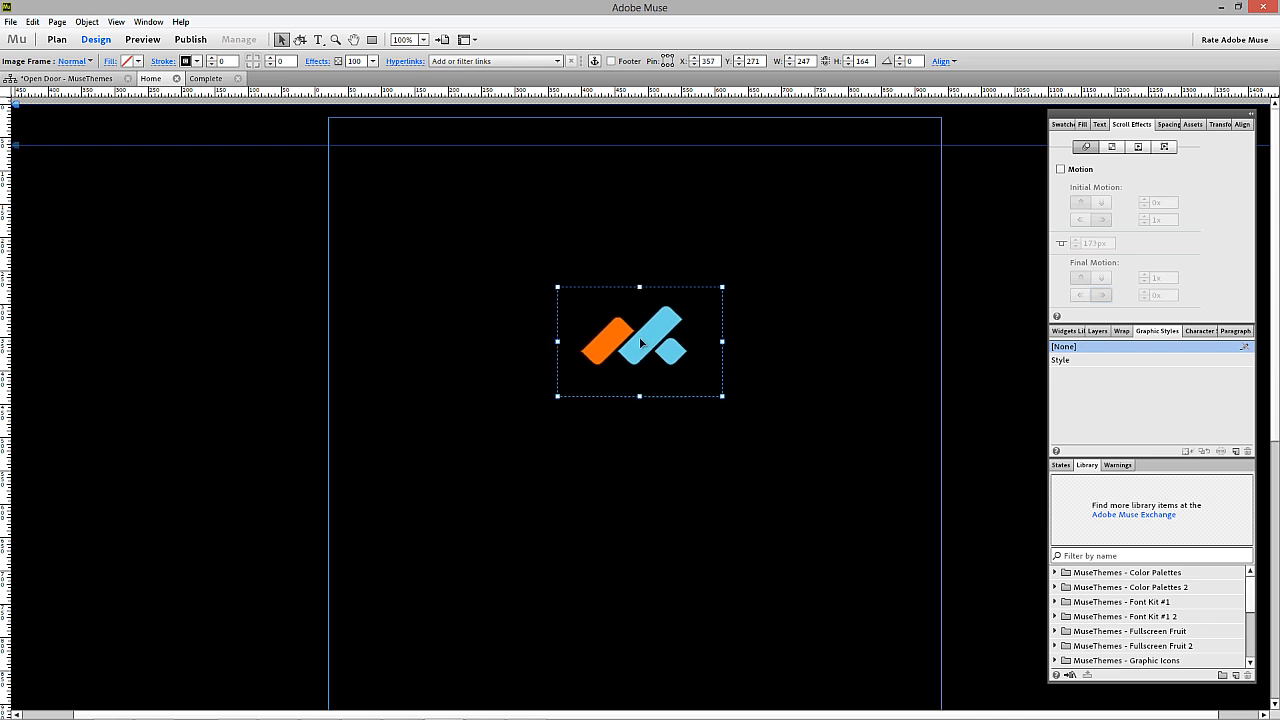
{"action": "left_click_drag", "start_coordinate": [640, 340], "coordinate": [632, 322]}
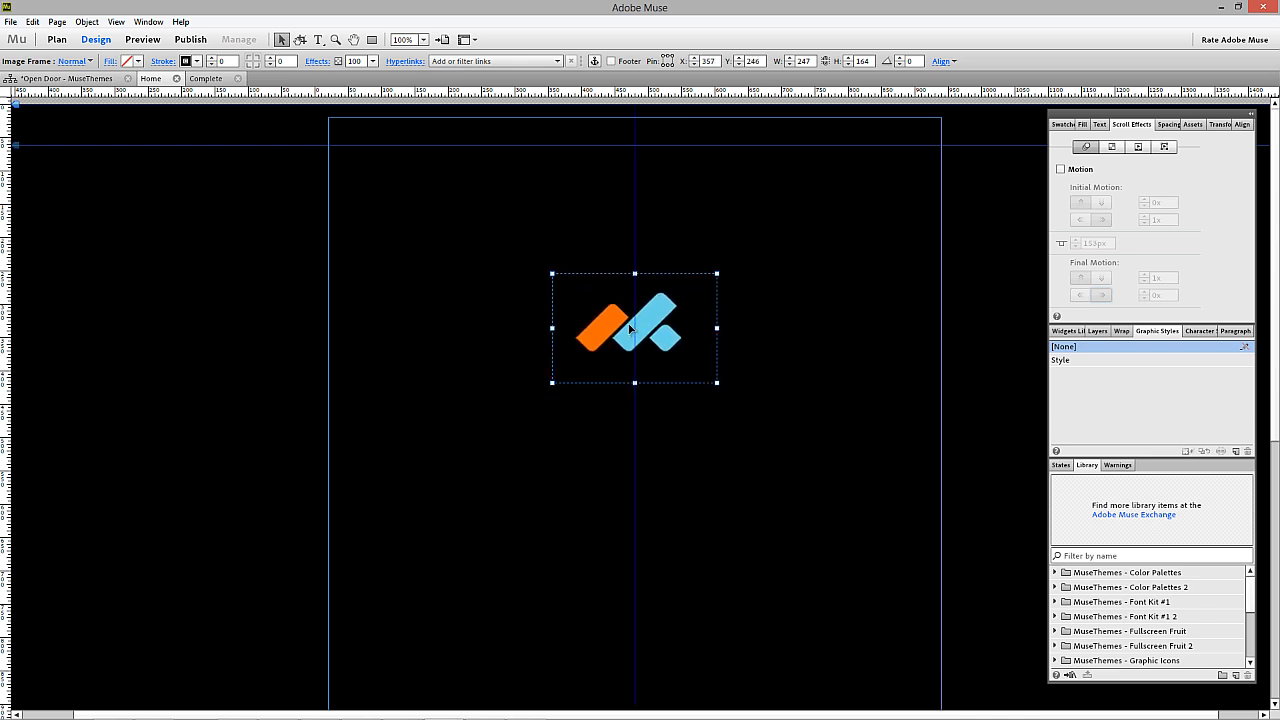
{"action": "left_click_drag", "start_coordinate": [633, 328], "coordinate": [633, 338]}
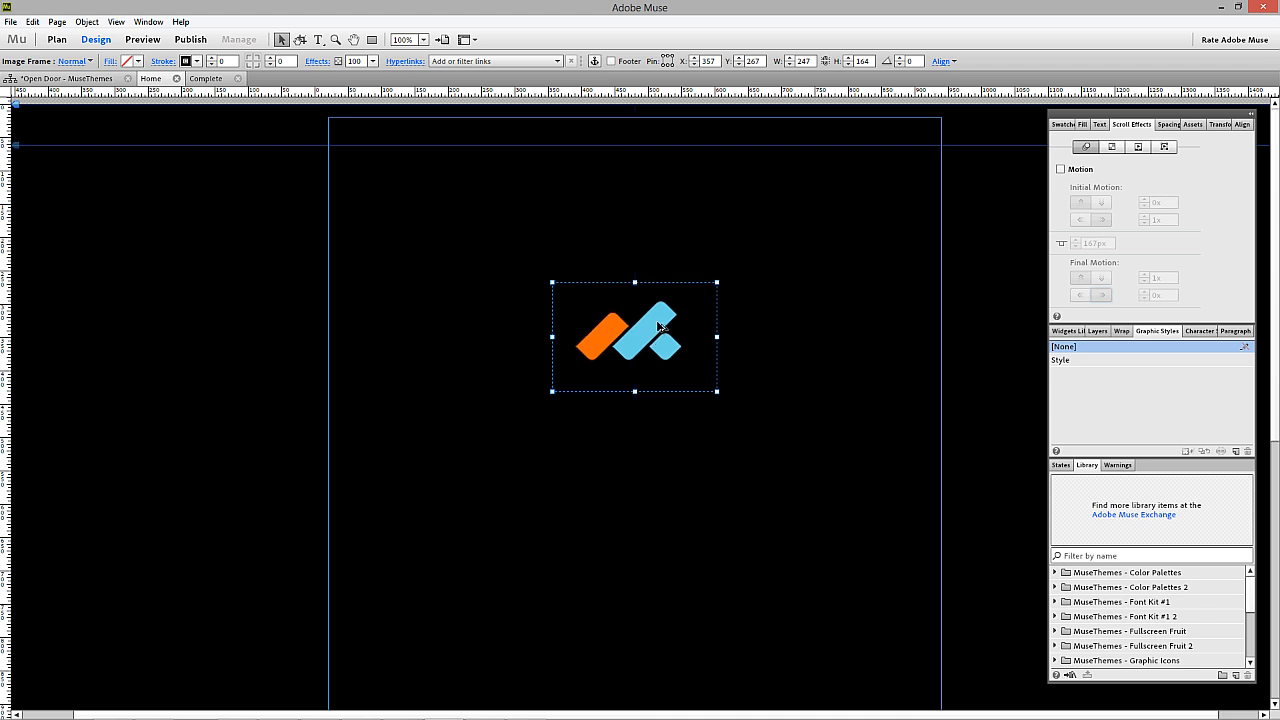
- Duplicate the logo, crop the copies into left and right halves, and rejoin them at centre
{"action": "left_click_drag", "start_coordinate": [635, 335], "coordinate": [635, 452]}
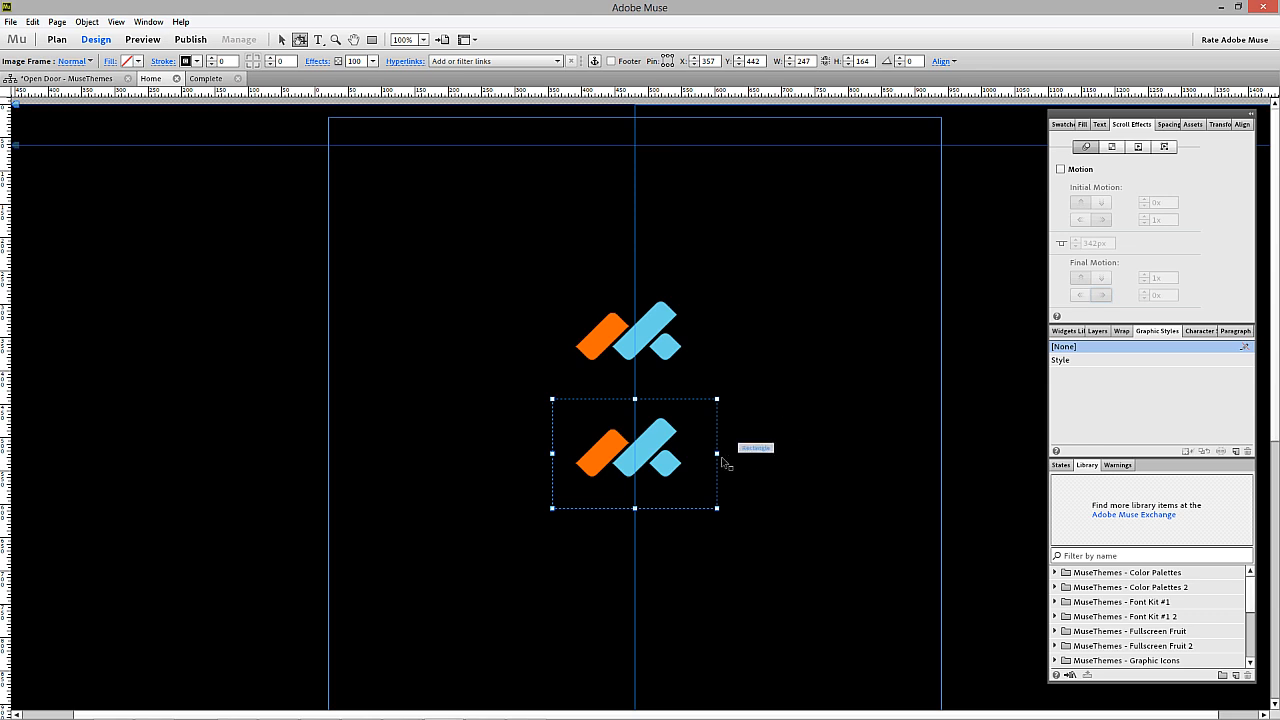
{"action": "left_click_drag", "start_coordinate": [717, 453], "coordinate": [640, 453]}
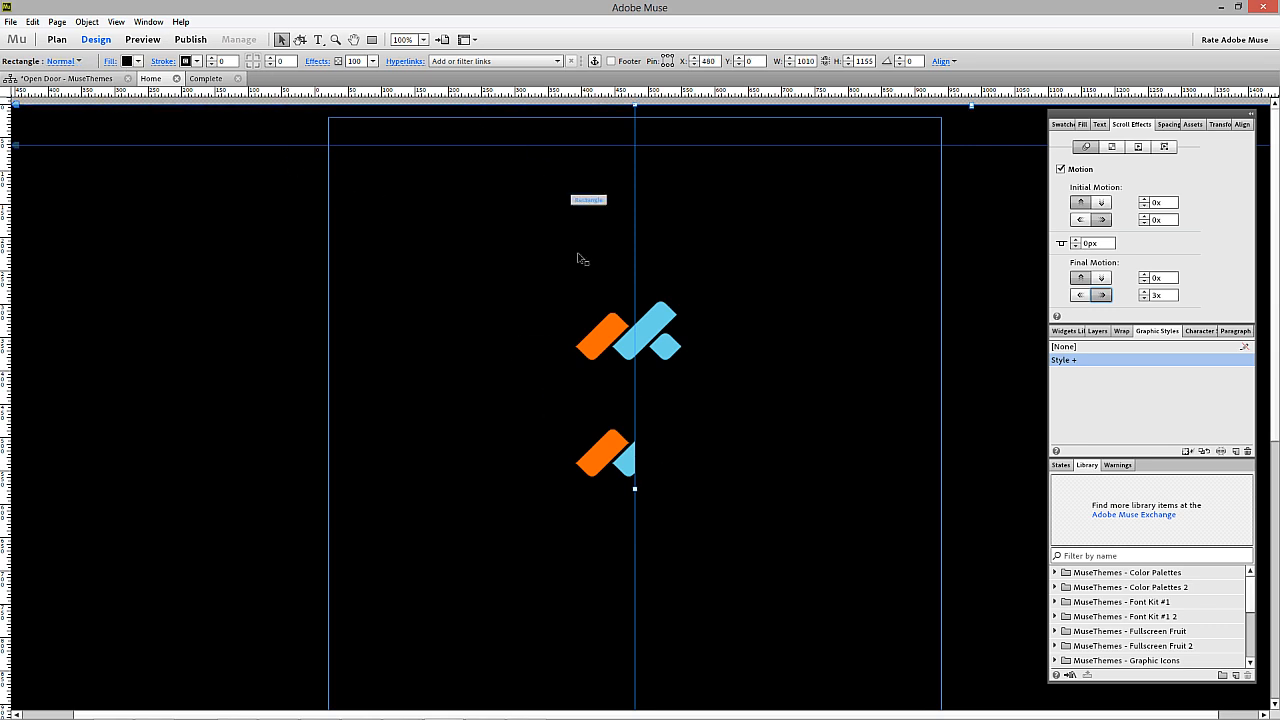
{"action": "left_click", "coordinate": [634, 335]}
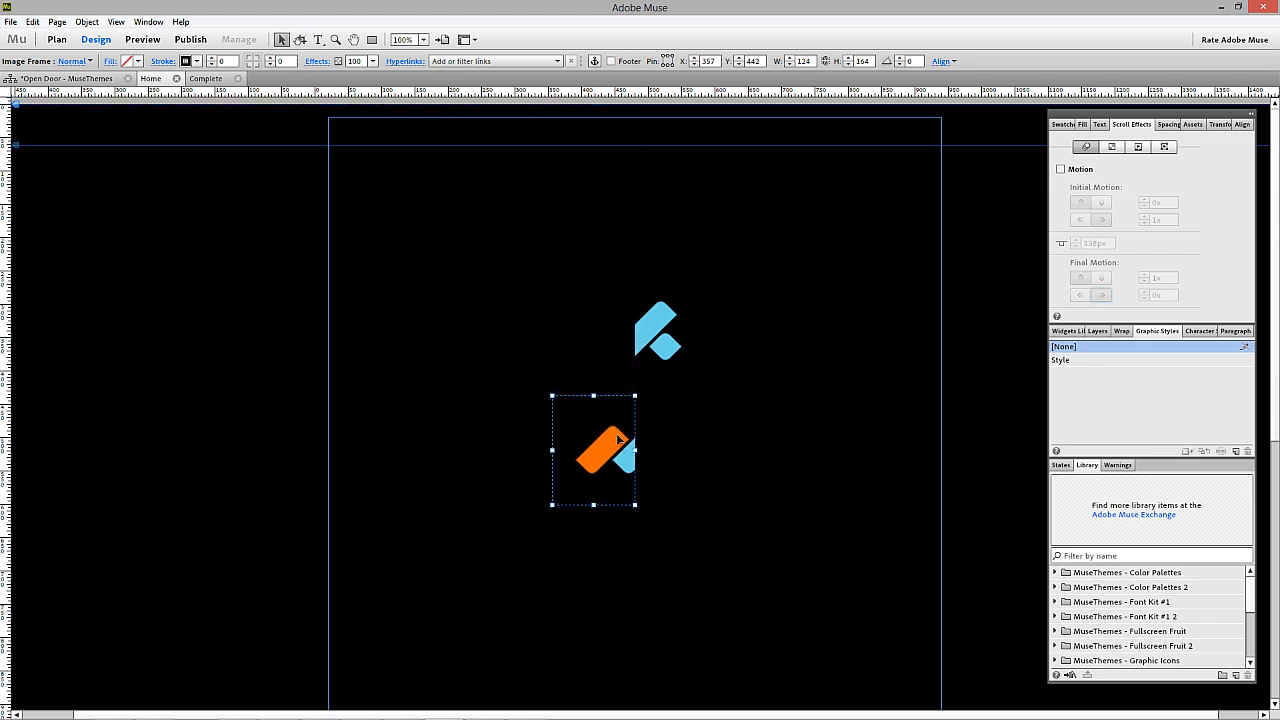
{"action": "left_click_drag", "start_coordinate": [595, 450], "coordinate": [630, 335]}
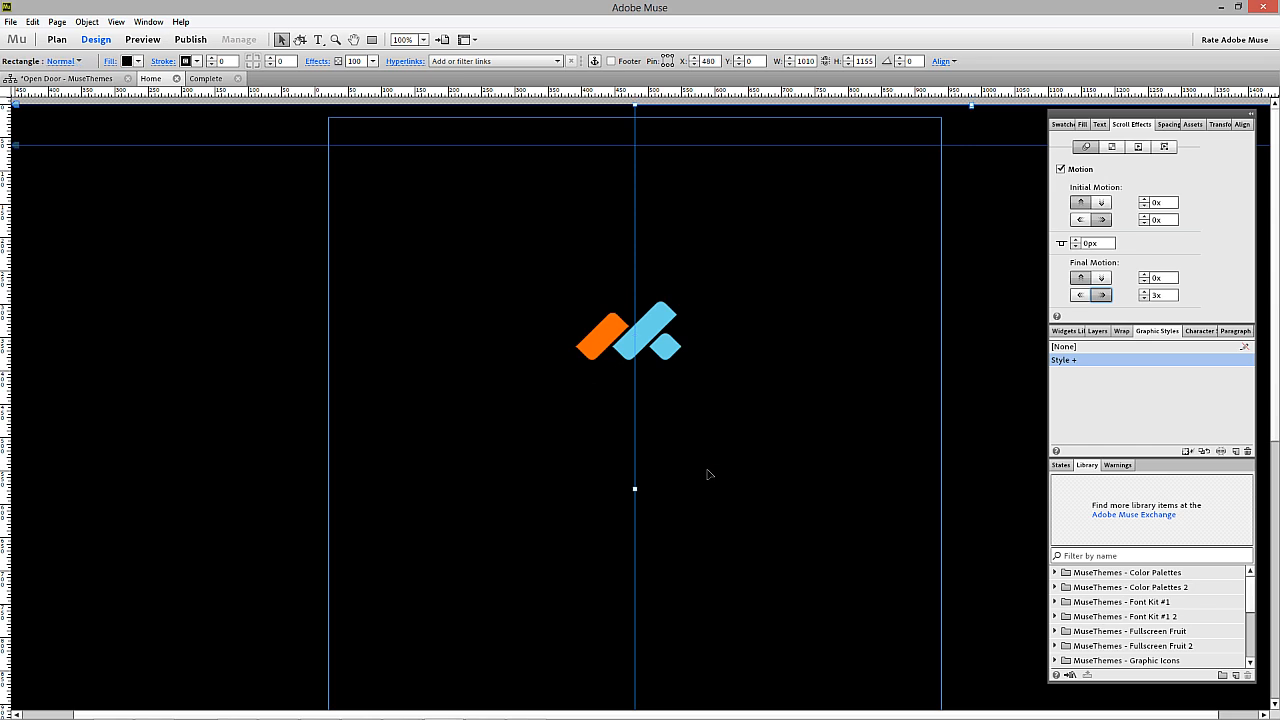
- Select the logo's blue right half and give it the saved 'Style' scroll-motion style
{"action": "left_click", "coordinate": [598, 337]}
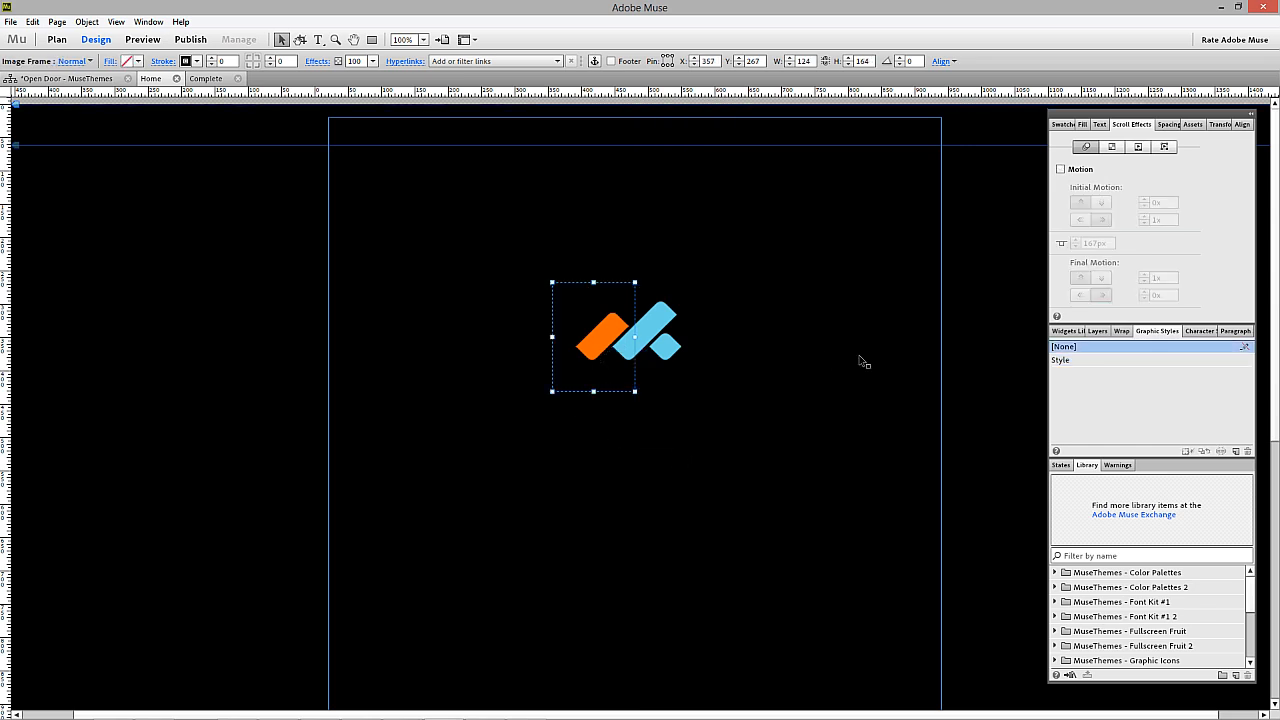
{"action": "left_click", "coordinate": [1061, 169]}
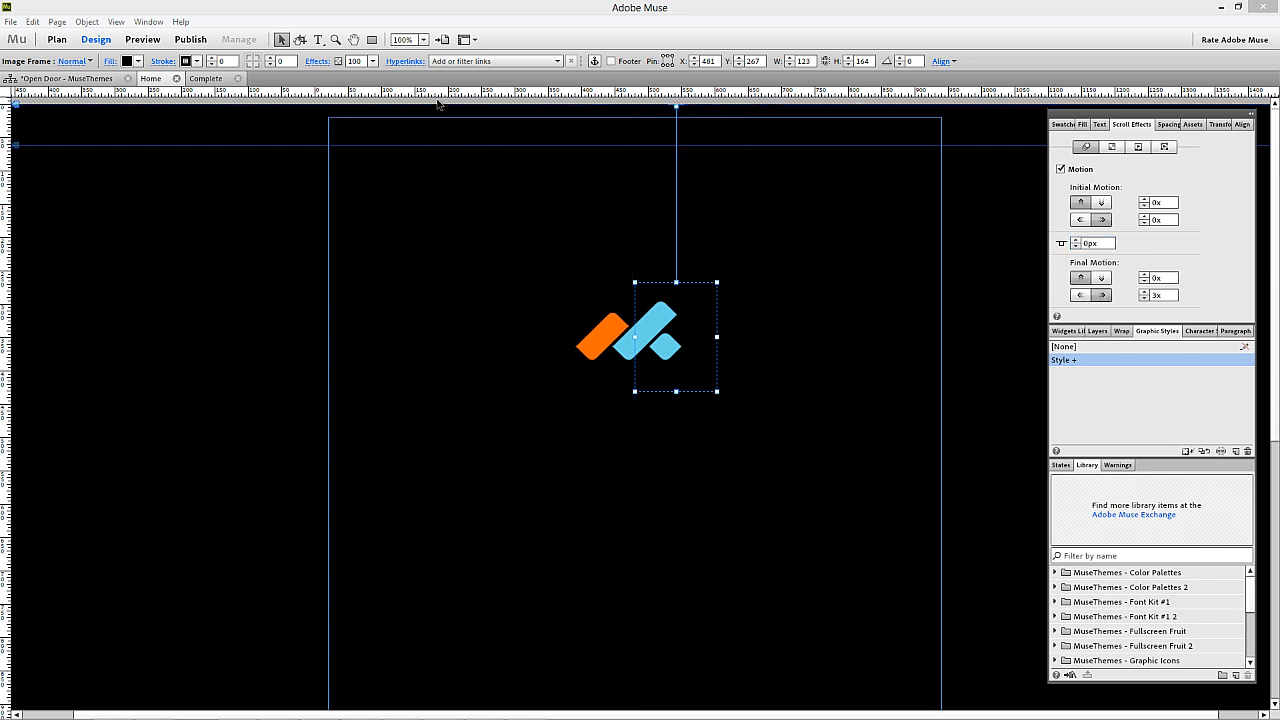
{"action": "left_click", "coordinate": [11, 21]}
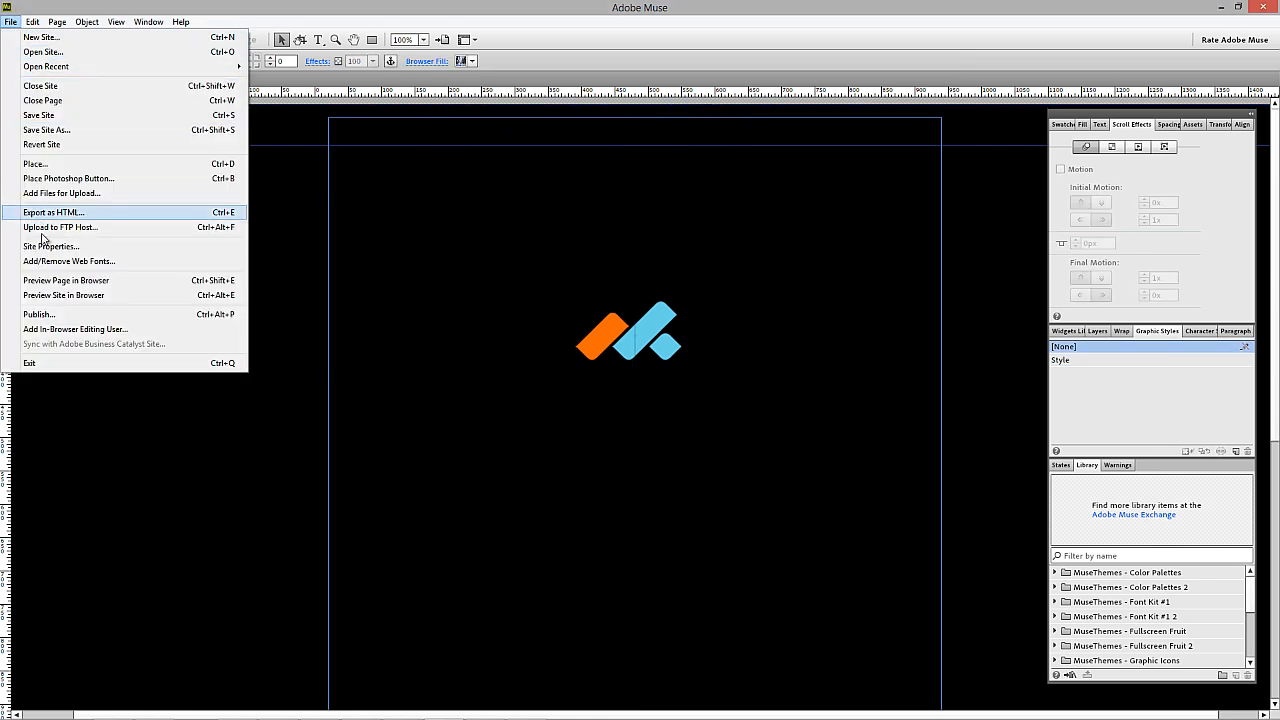
- Preview the page in Firefox to check the rejoined logo centred on the black doors
{"action": "left_click", "coordinate": [63, 295]}
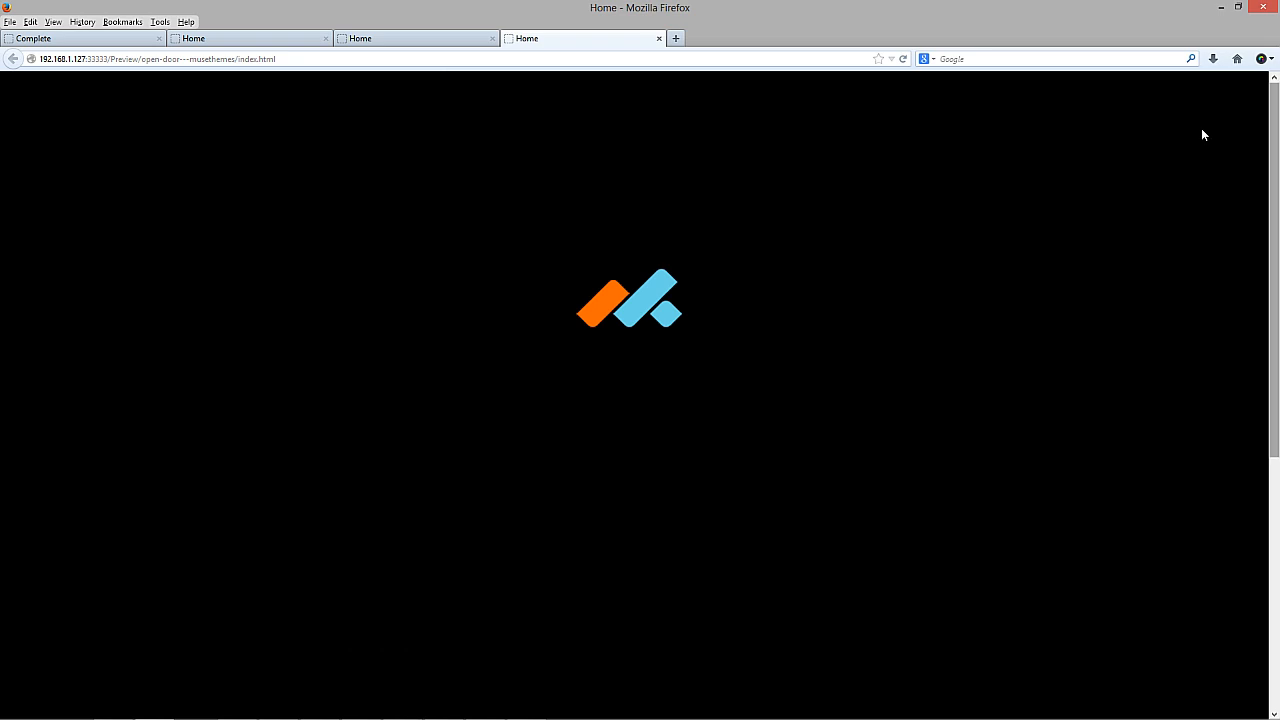
{"action": "mouse_move", "coordinate": [668, 466]}
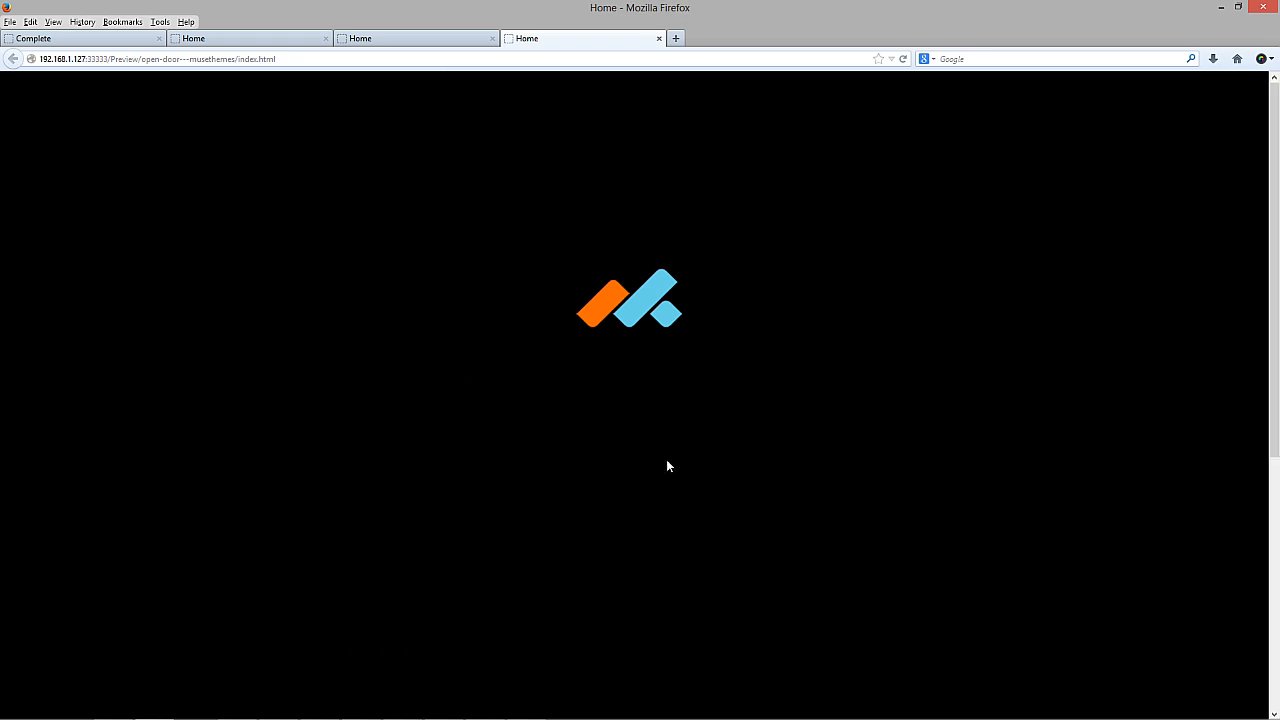
{"action": "mouse_move", "coordinate": [806, 427]}
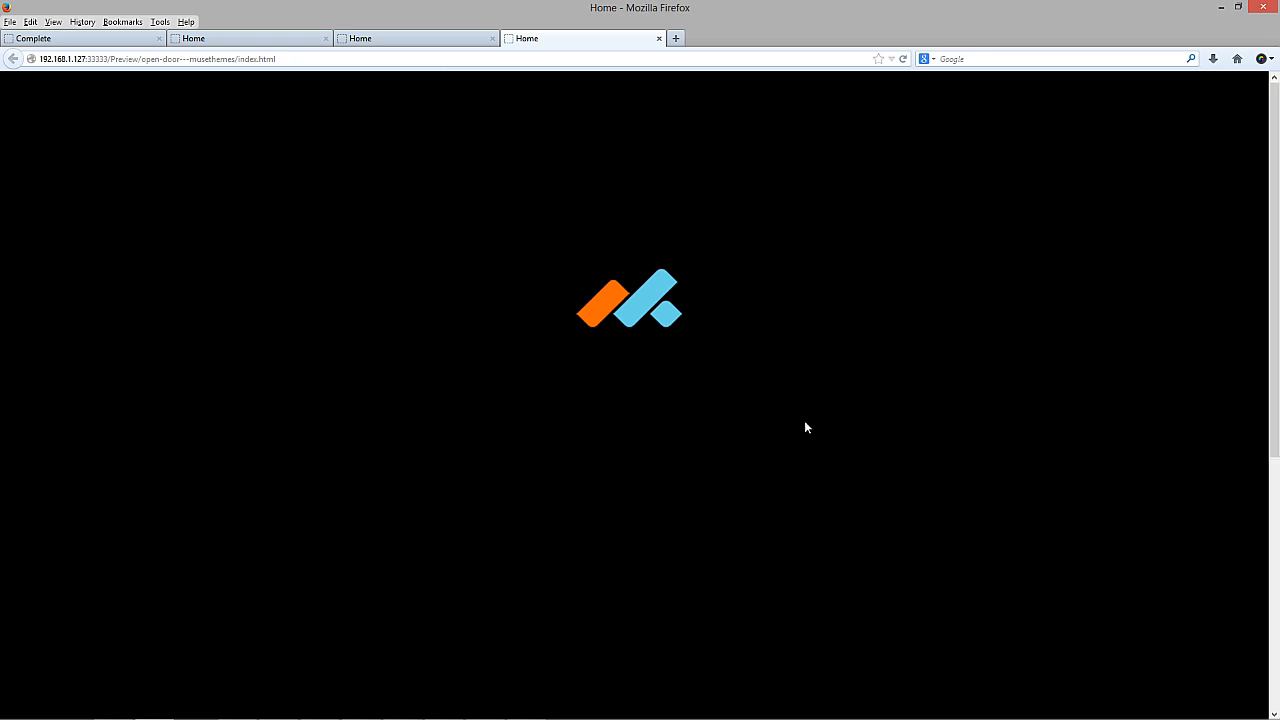
{"action": "mouse_move", "coordinate": [743, 384]}
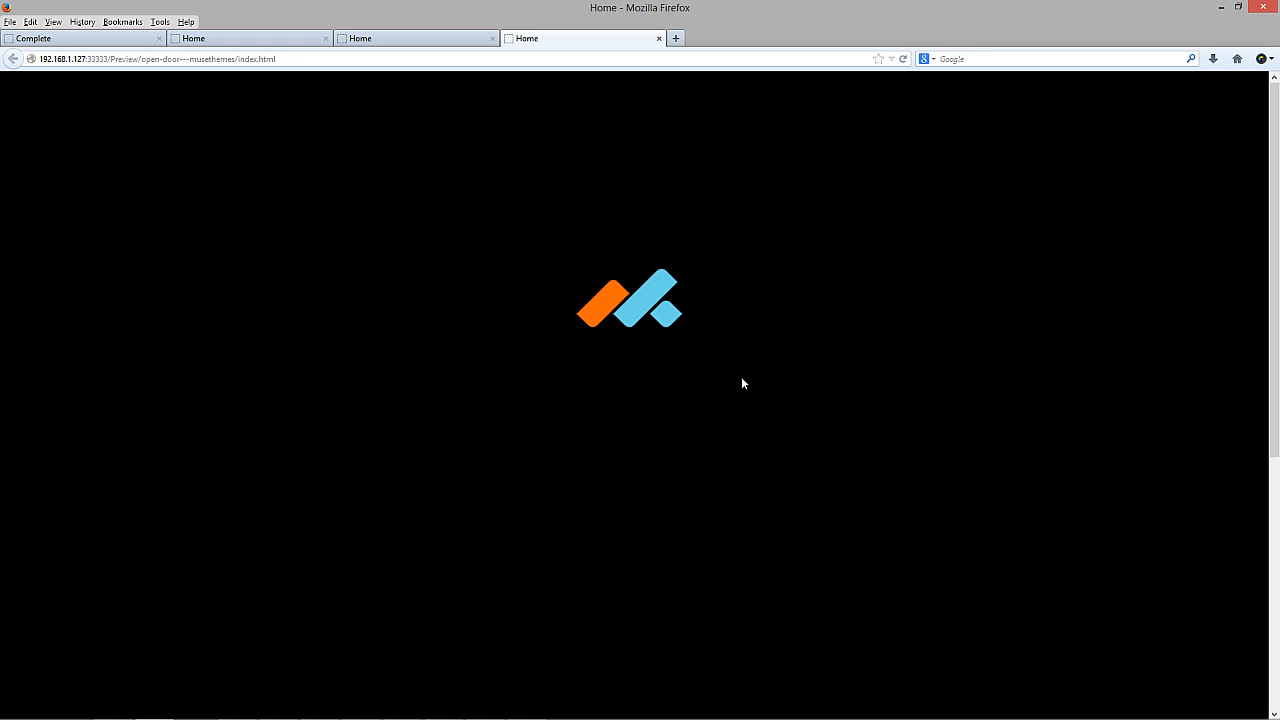